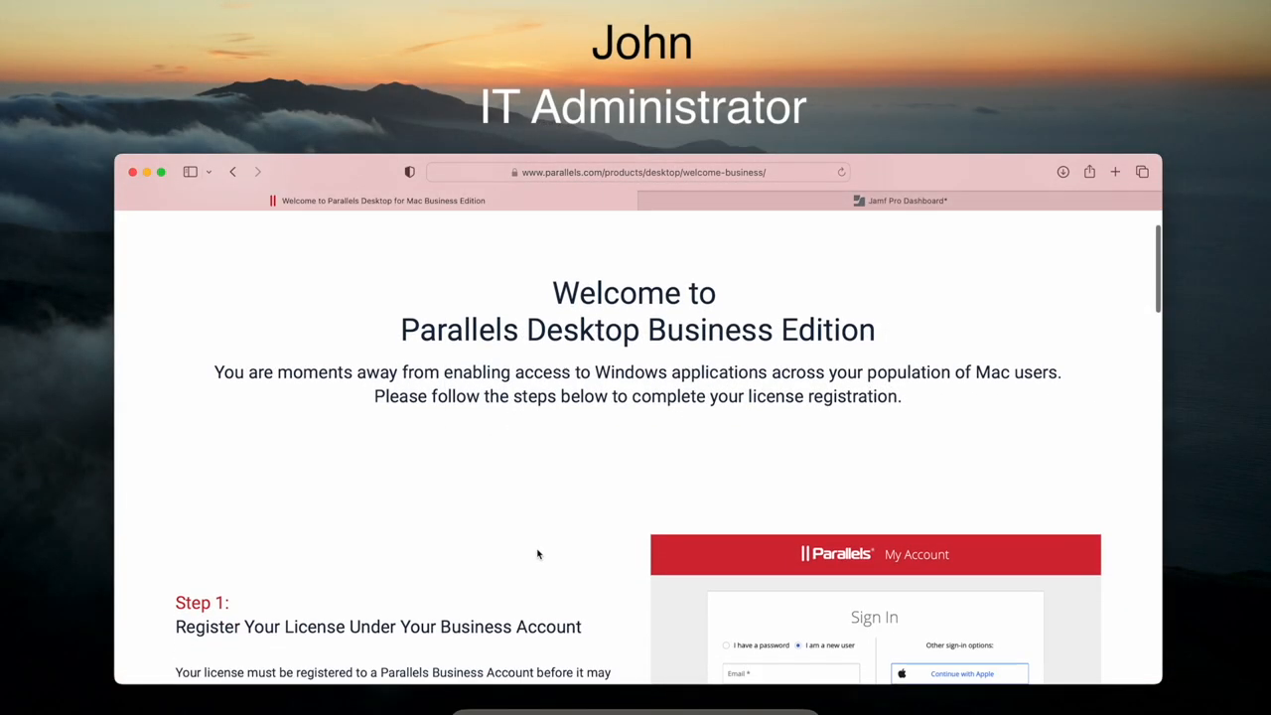
Scroll the Dashboard to the active per-device Business Edition subscription for 235 computers.
scroll(down, 3)
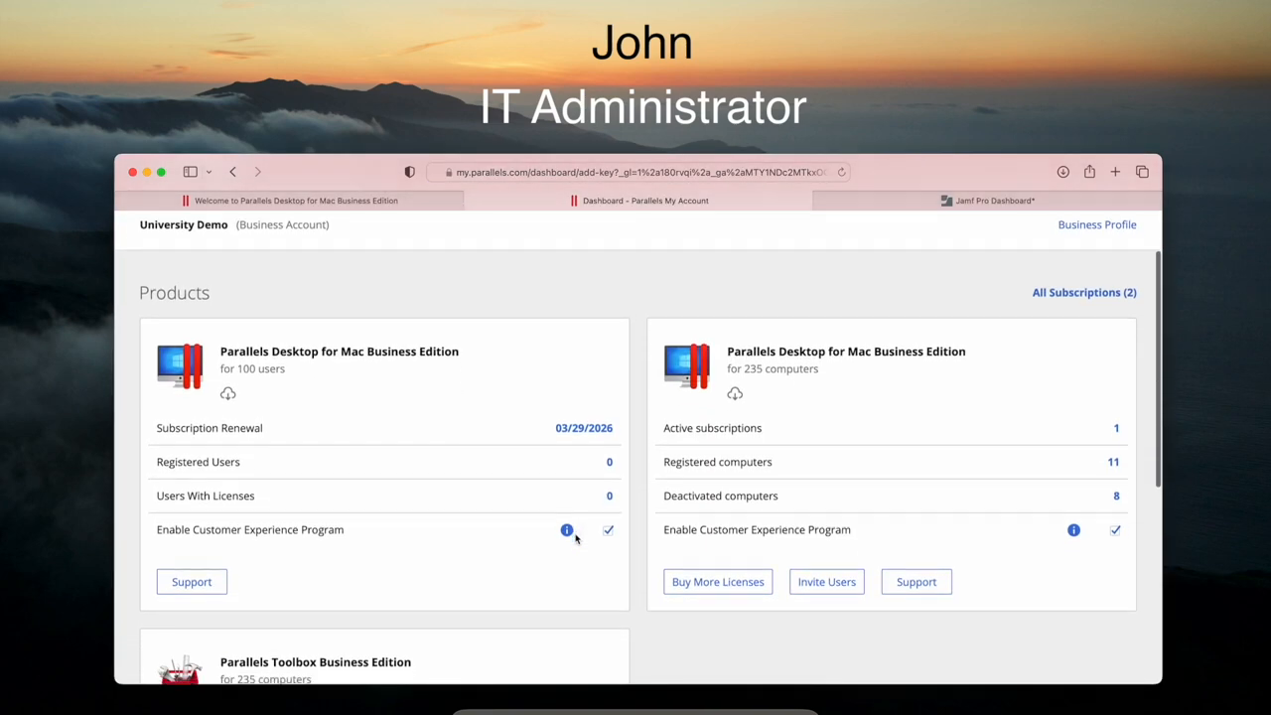
scroll(down, 3)
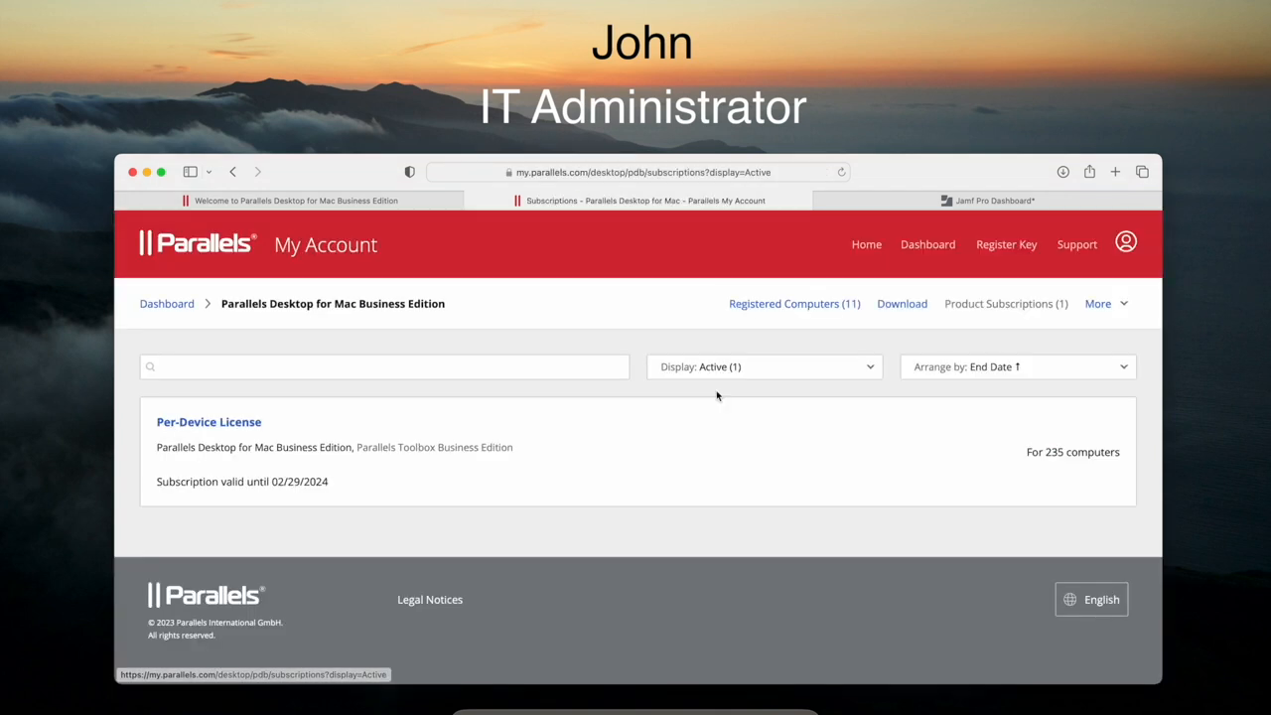
mouse_move(242, 427)
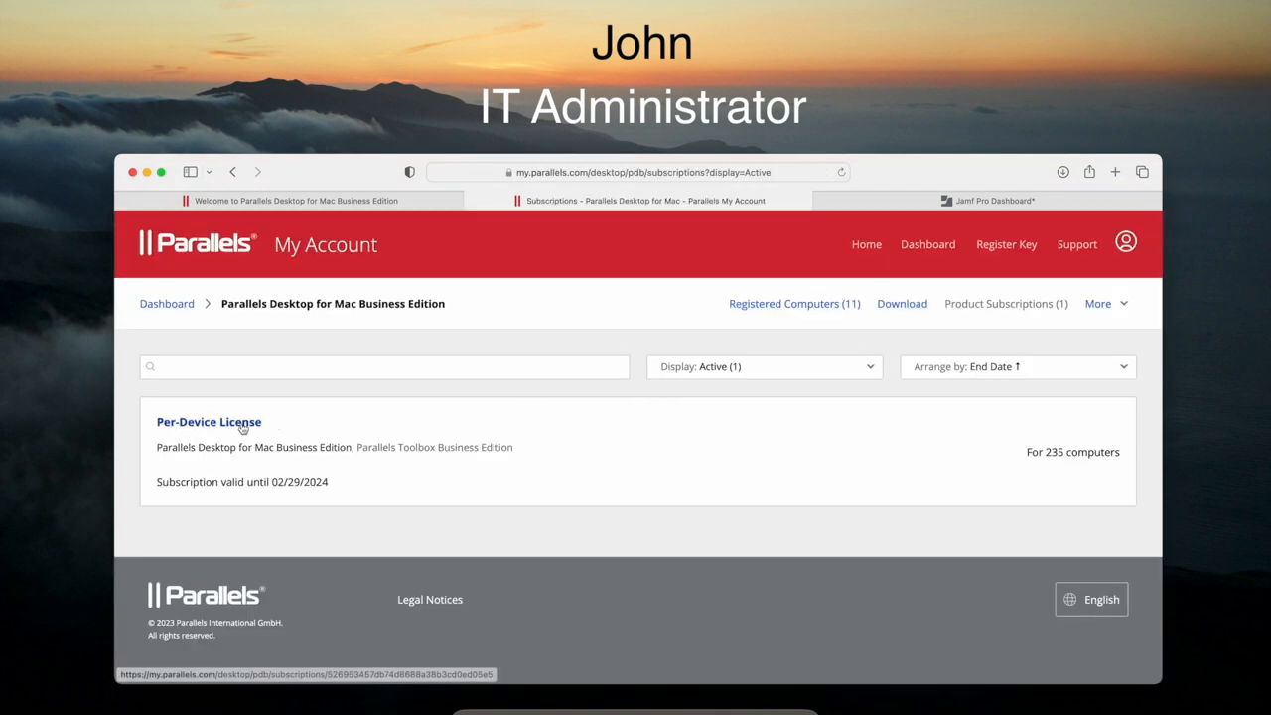
Show the per-device license details scrolled down to its License Keys section.
click(209, 421)
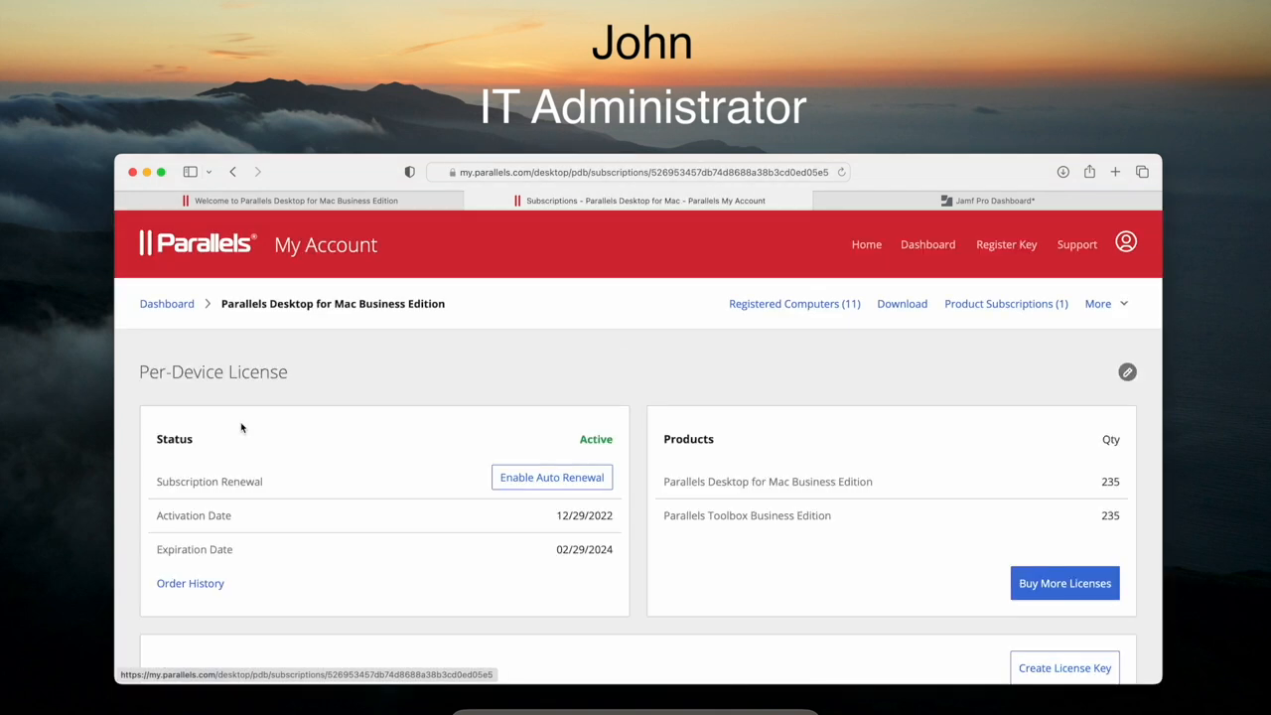
scroll(down, 3)
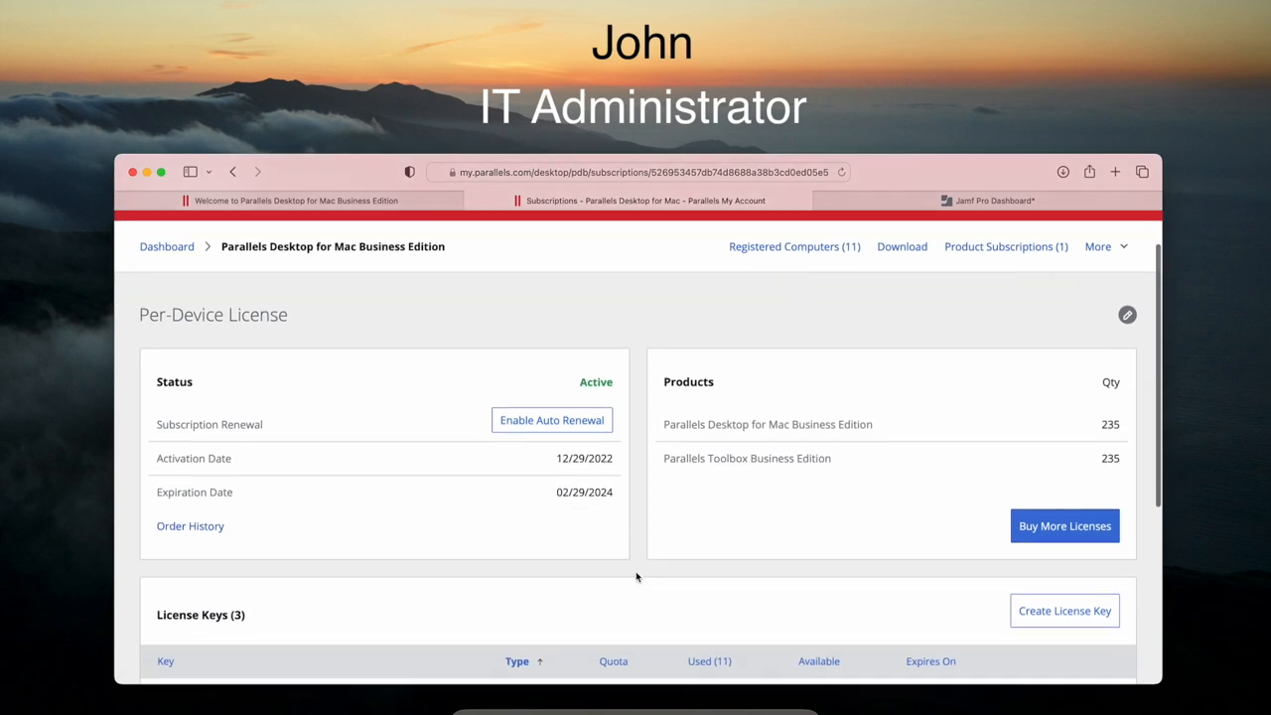
scroll(down, 3)
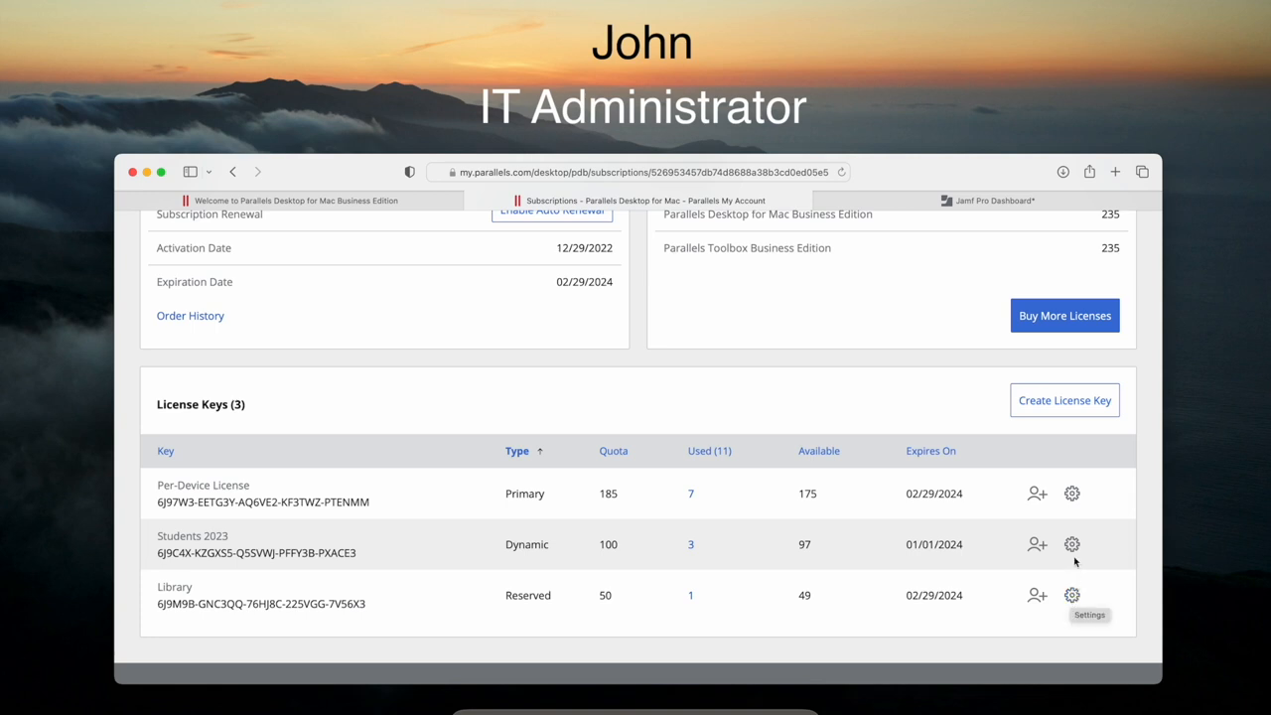
View the Students 2023 key's License Administrators, including the Library and Helpdesk user.
click(1072, 544)
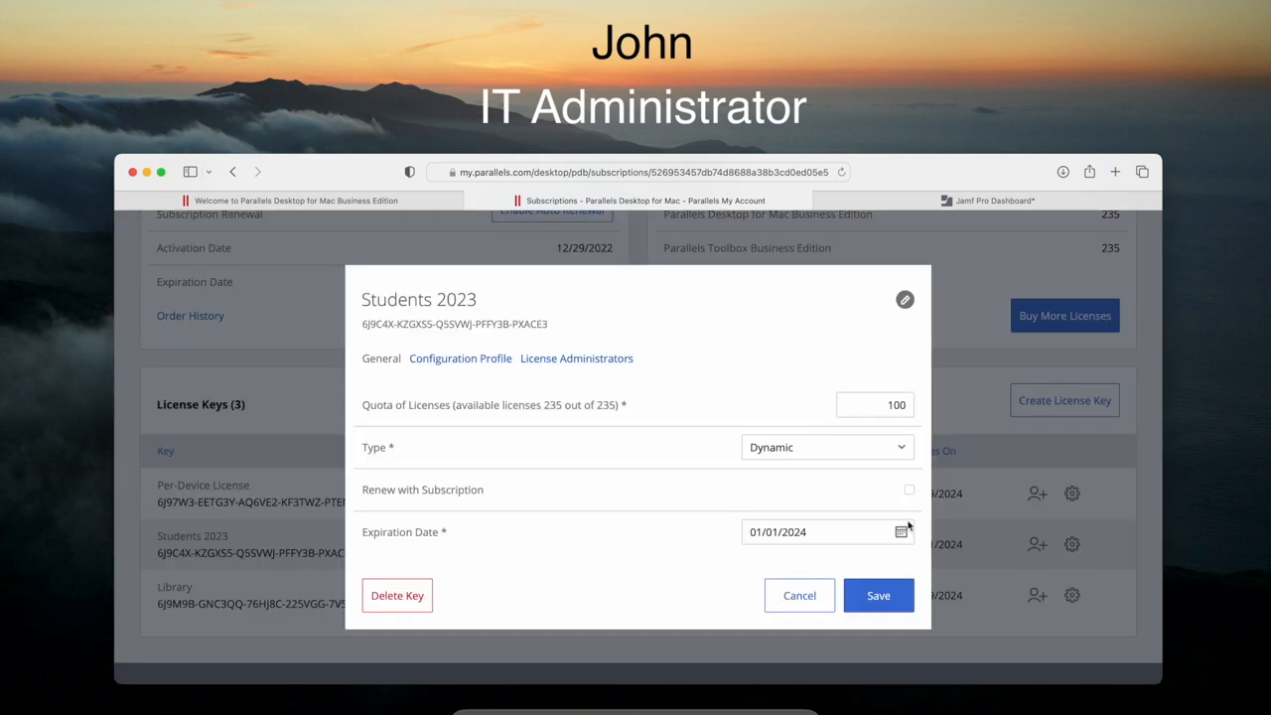
click(576, 358)
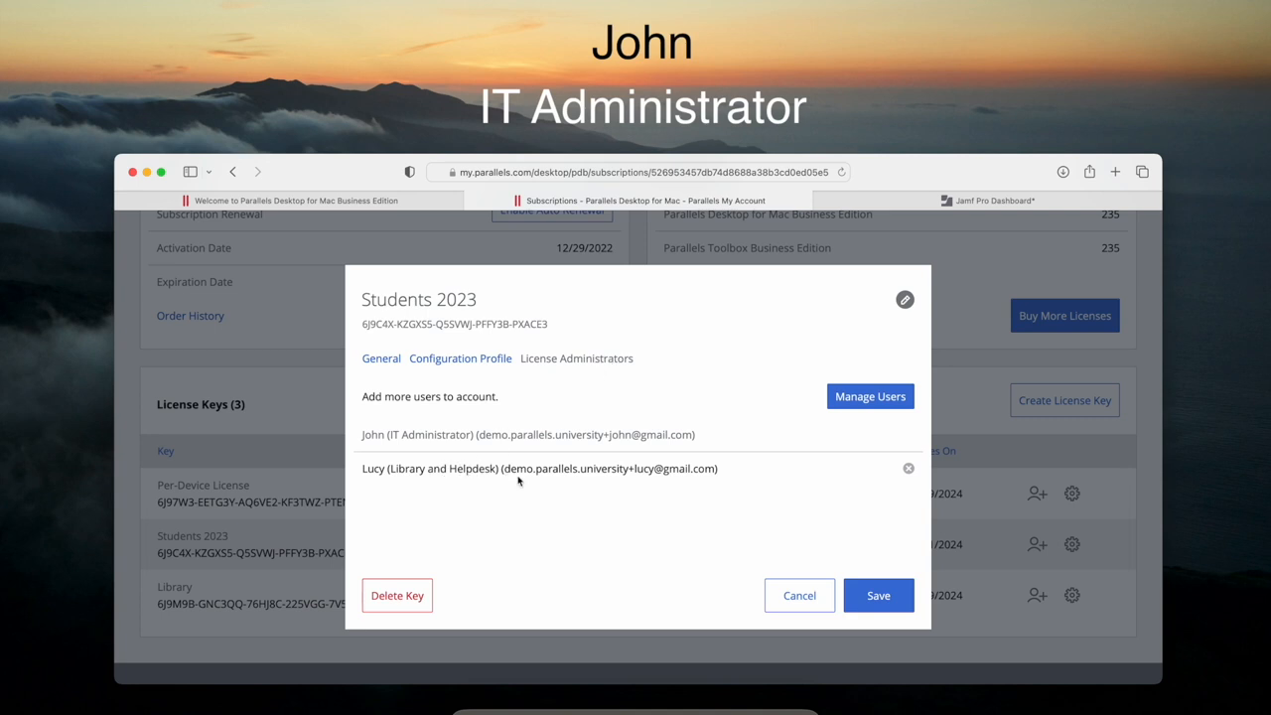
mouse_move(588, 566)
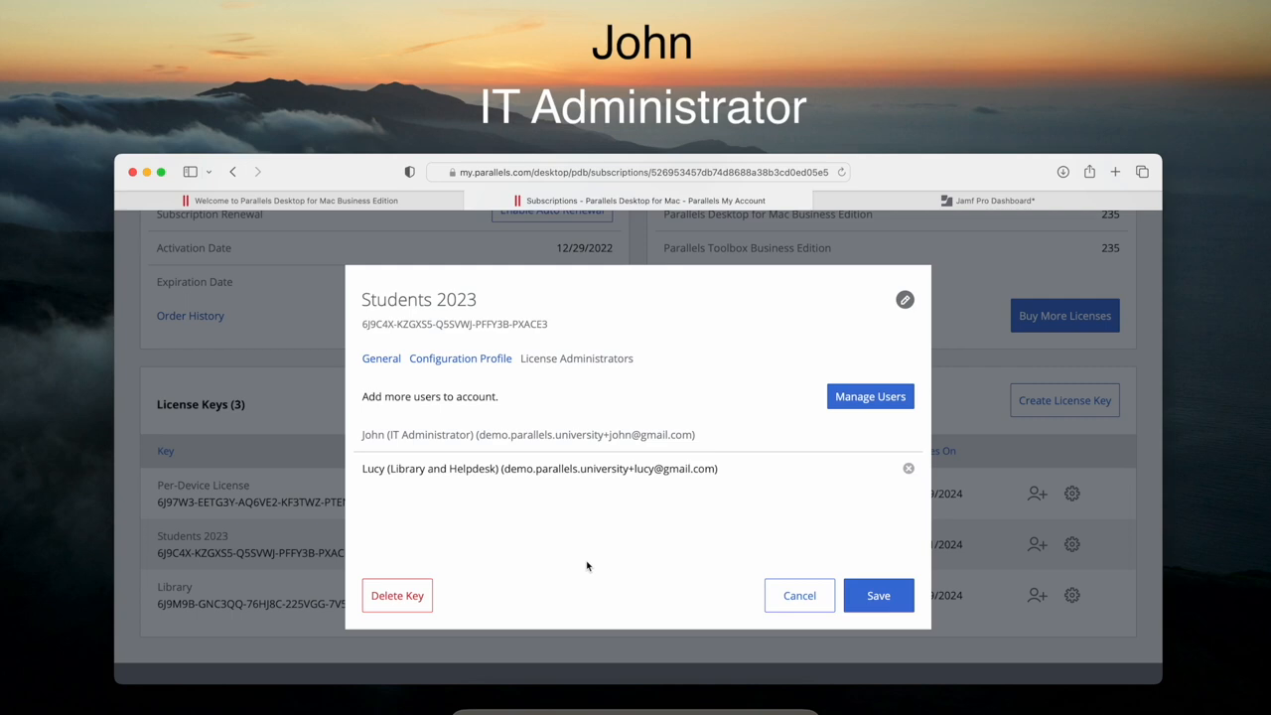
click(878, 596)
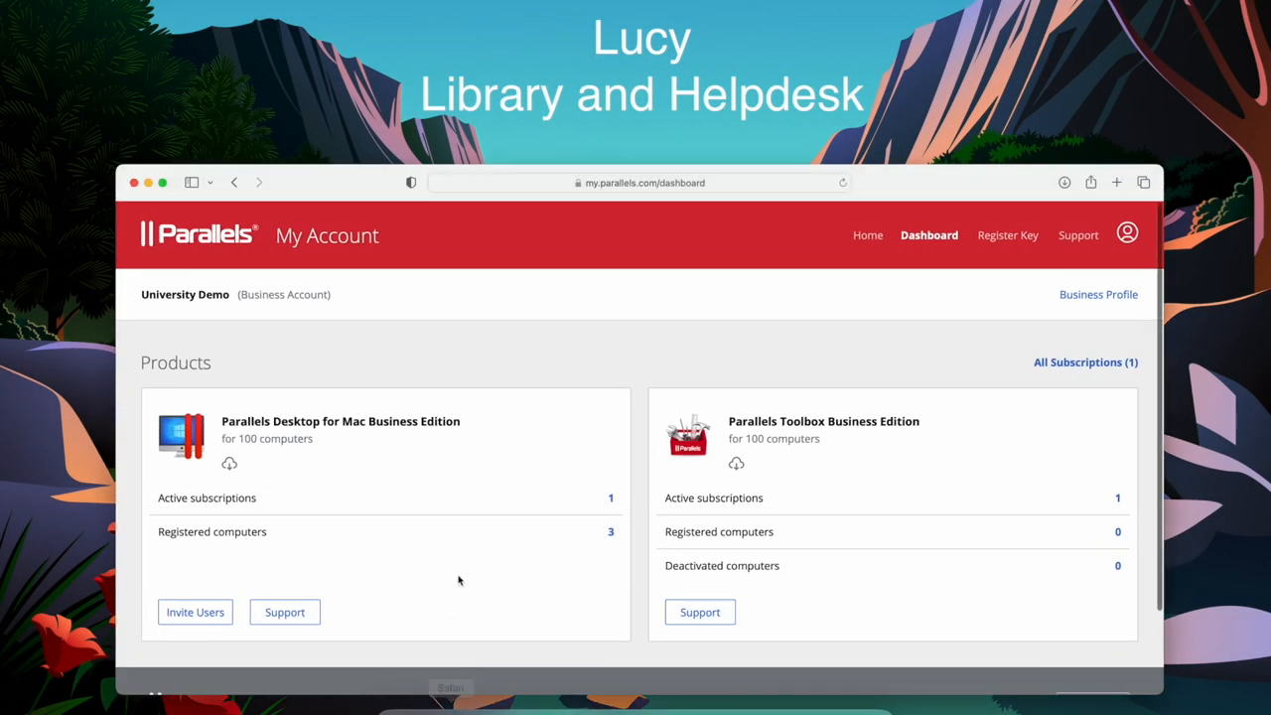
click(339, 422)
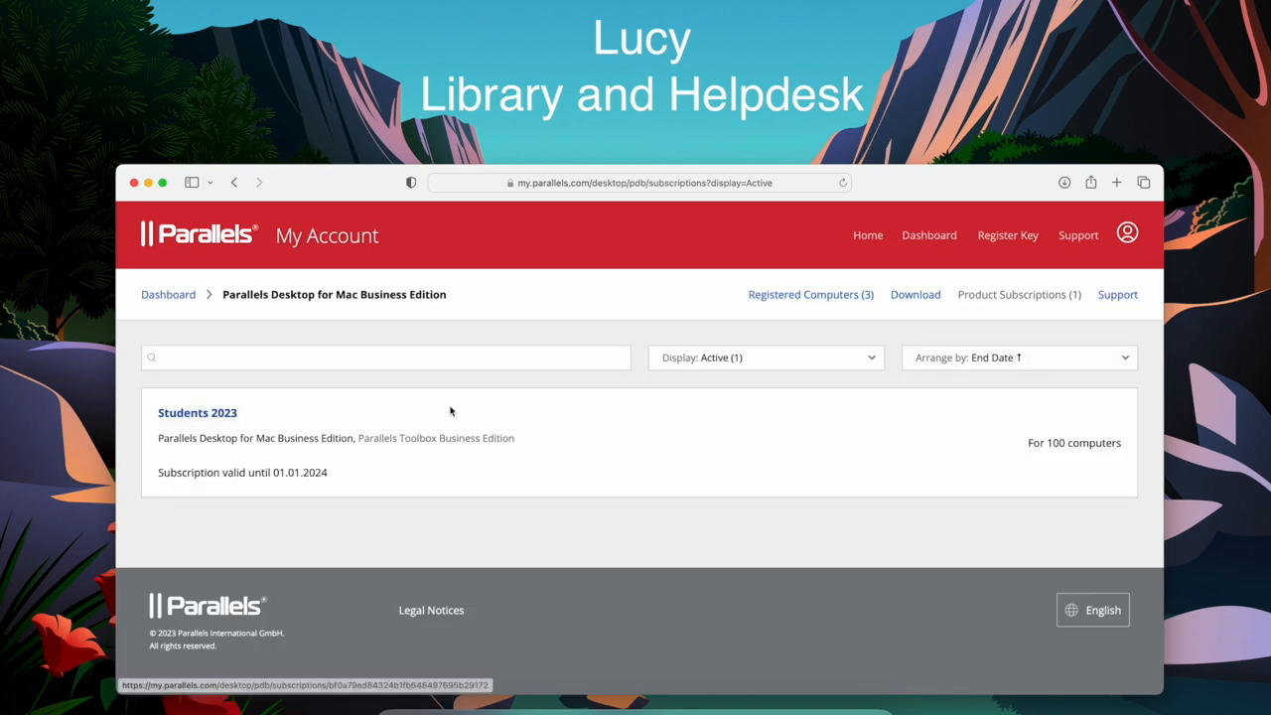
click(196, 411)
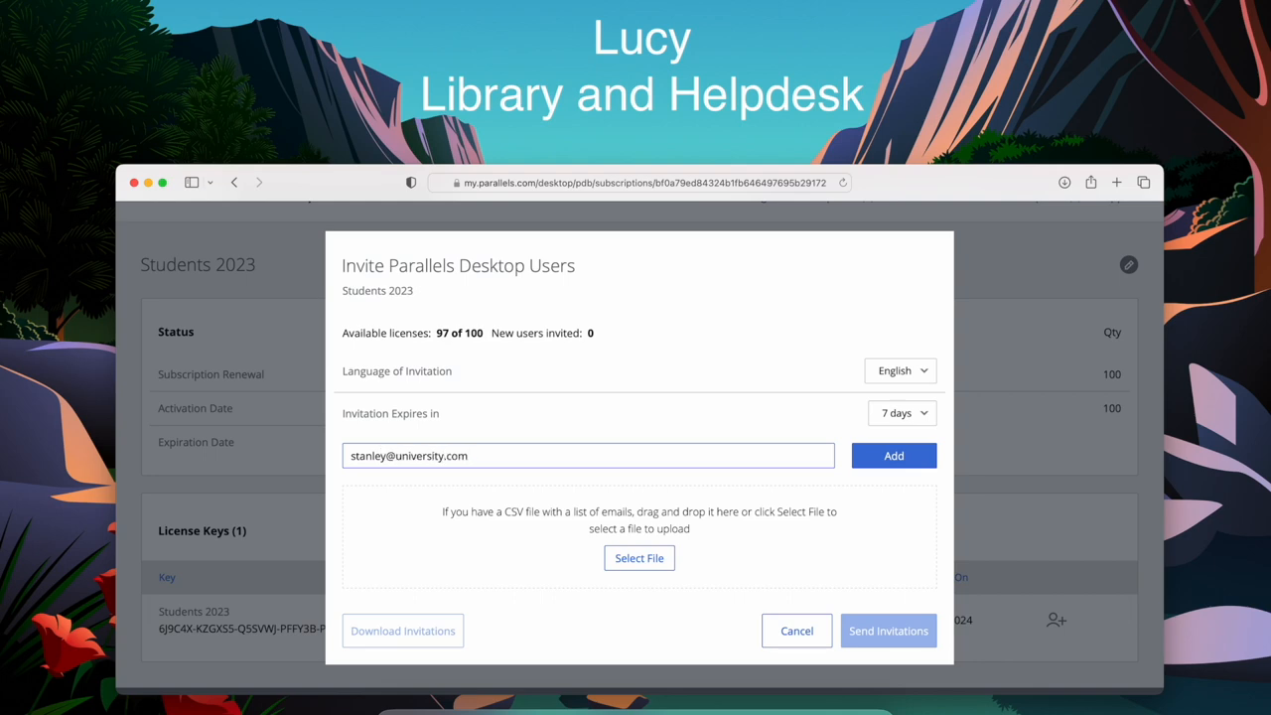
click(888, 631)
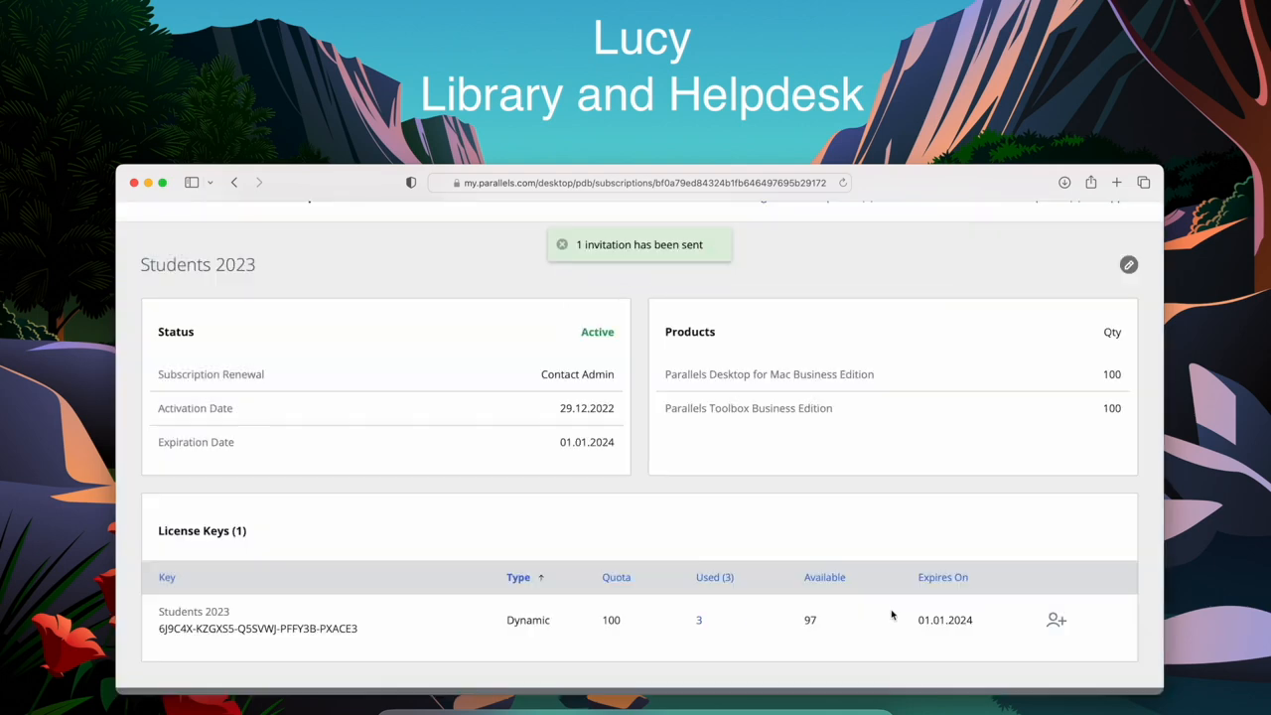
click(497, 685)
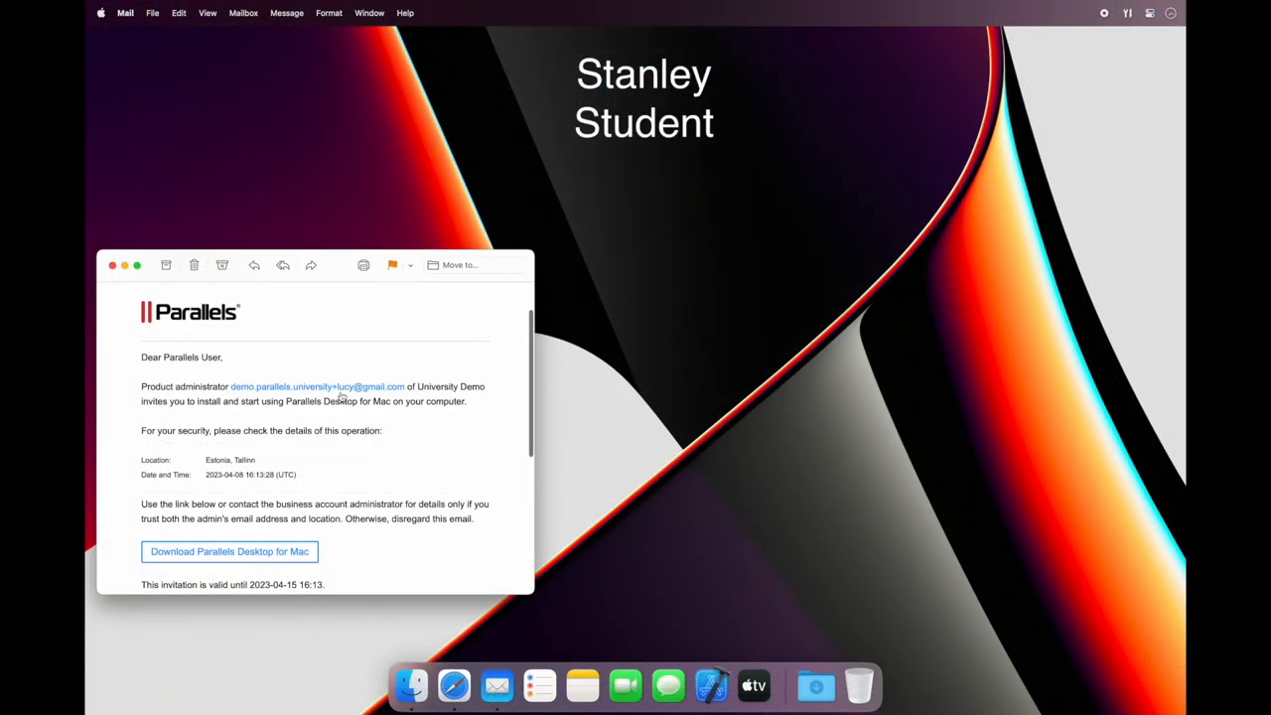
Download Parallels Desktop from the invitation email and run the Install Parallels Desktop package.
scroll(down, 3)
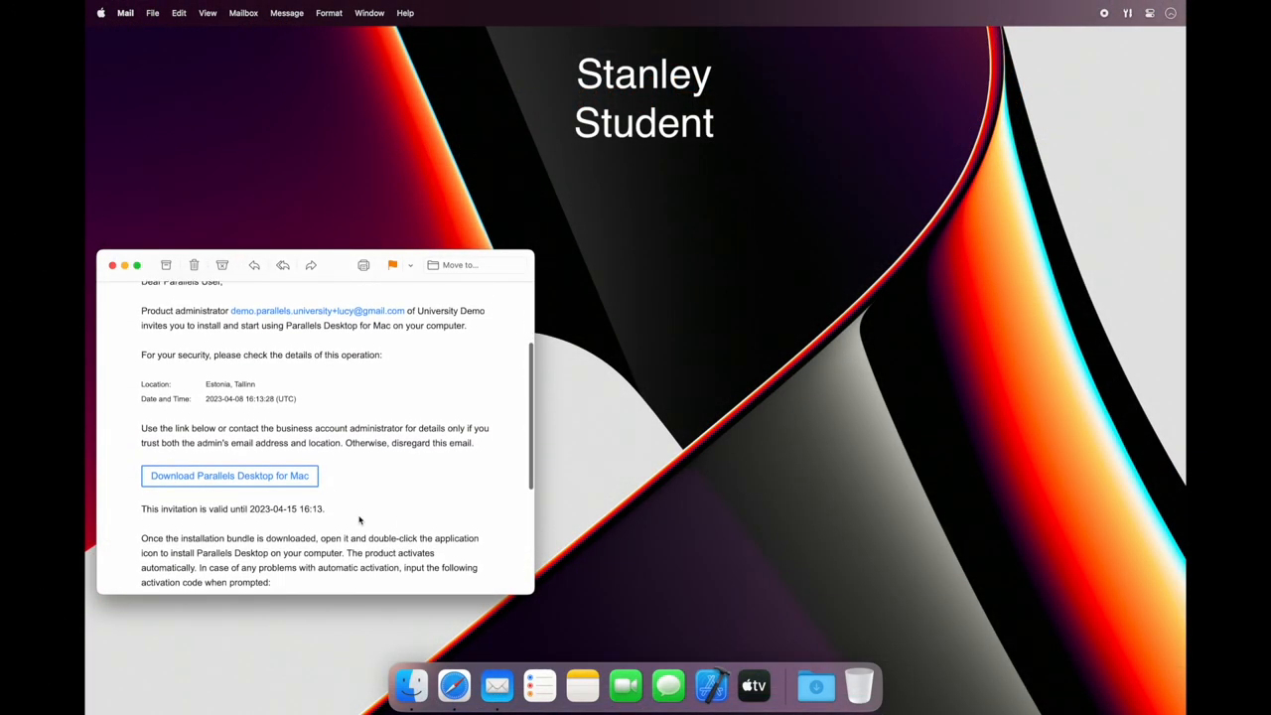
scroll(down, 3)
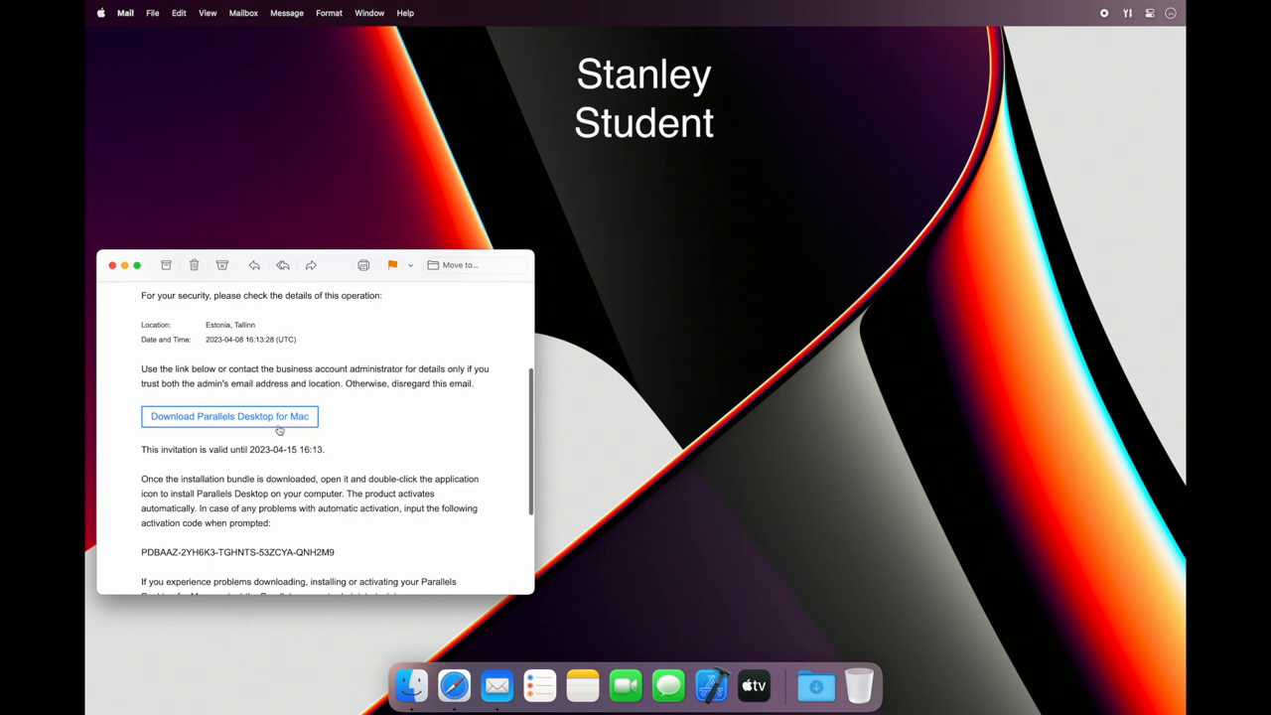
click(230, 417)
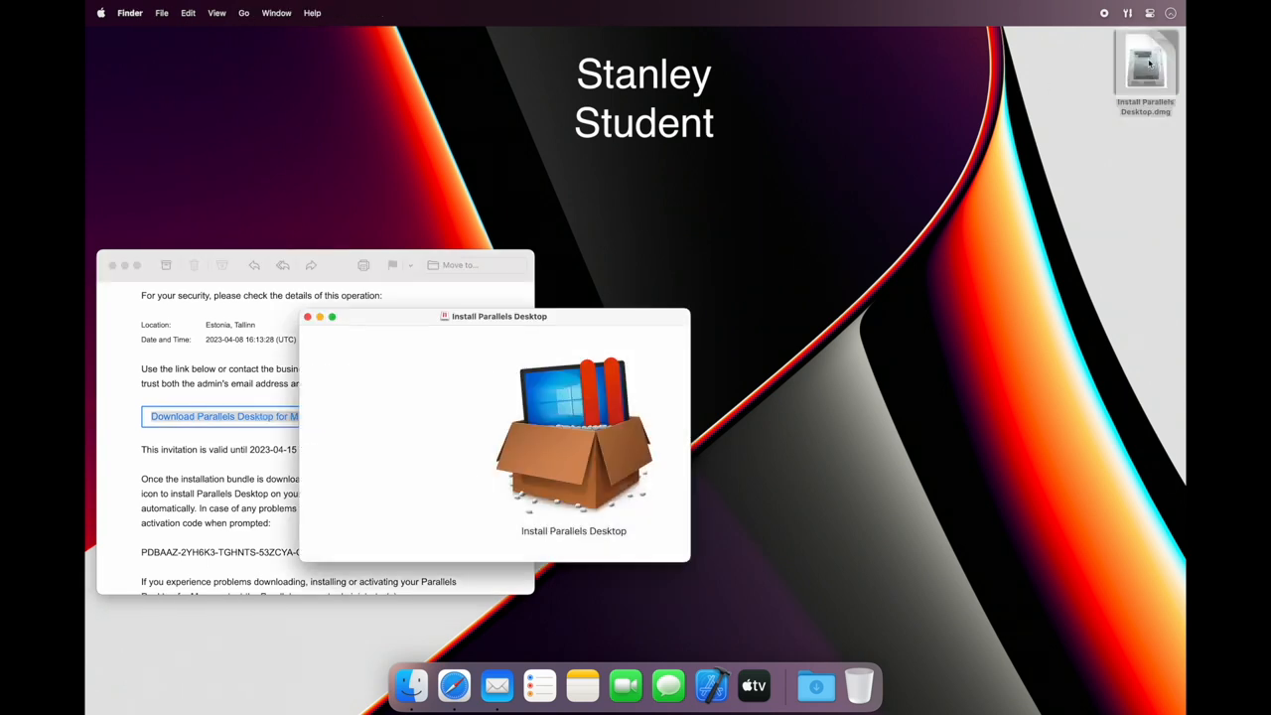
double_click(571, 437)
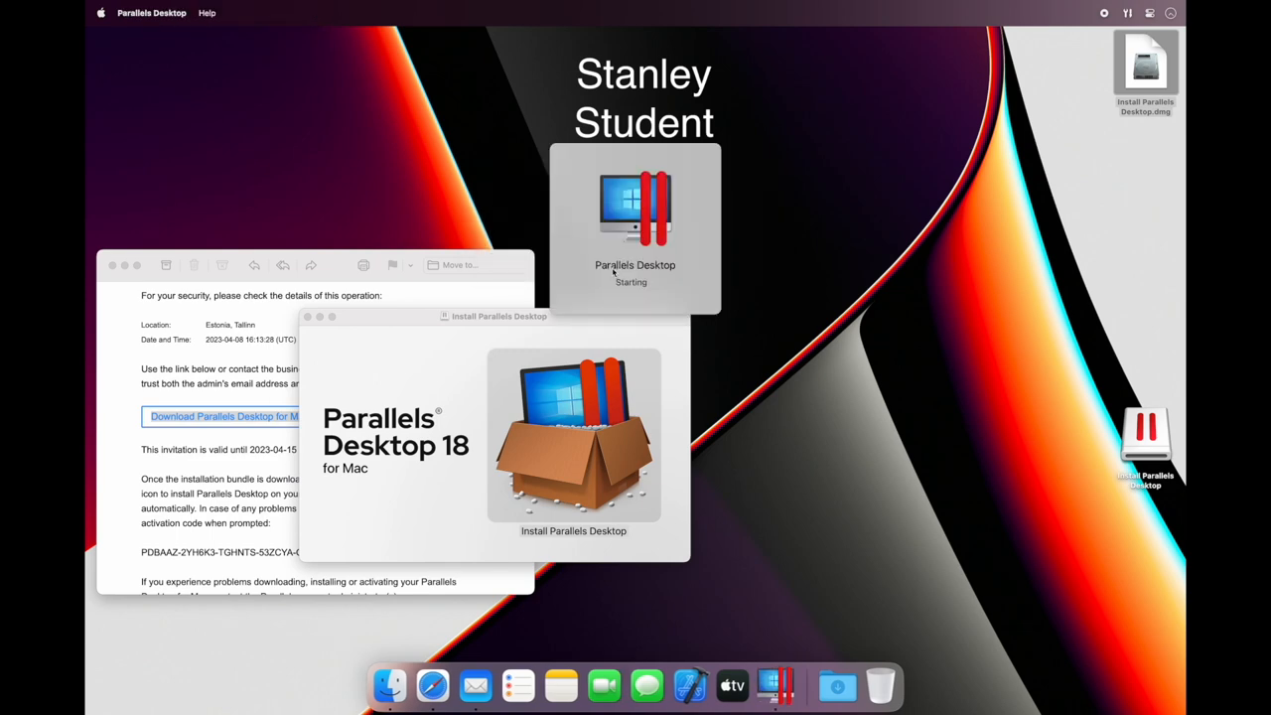
click(866, 429)
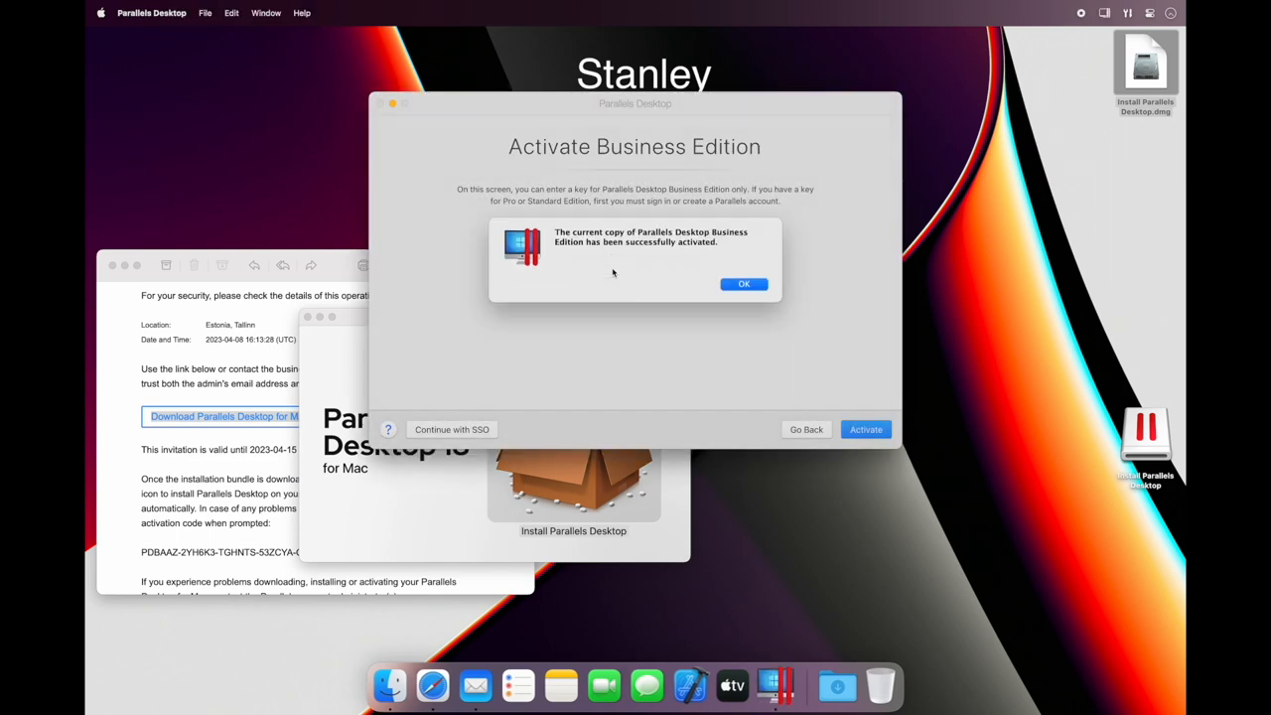
Acknowledge the Business Edition activation and start the Windows for Students VM.
click(743, 283)
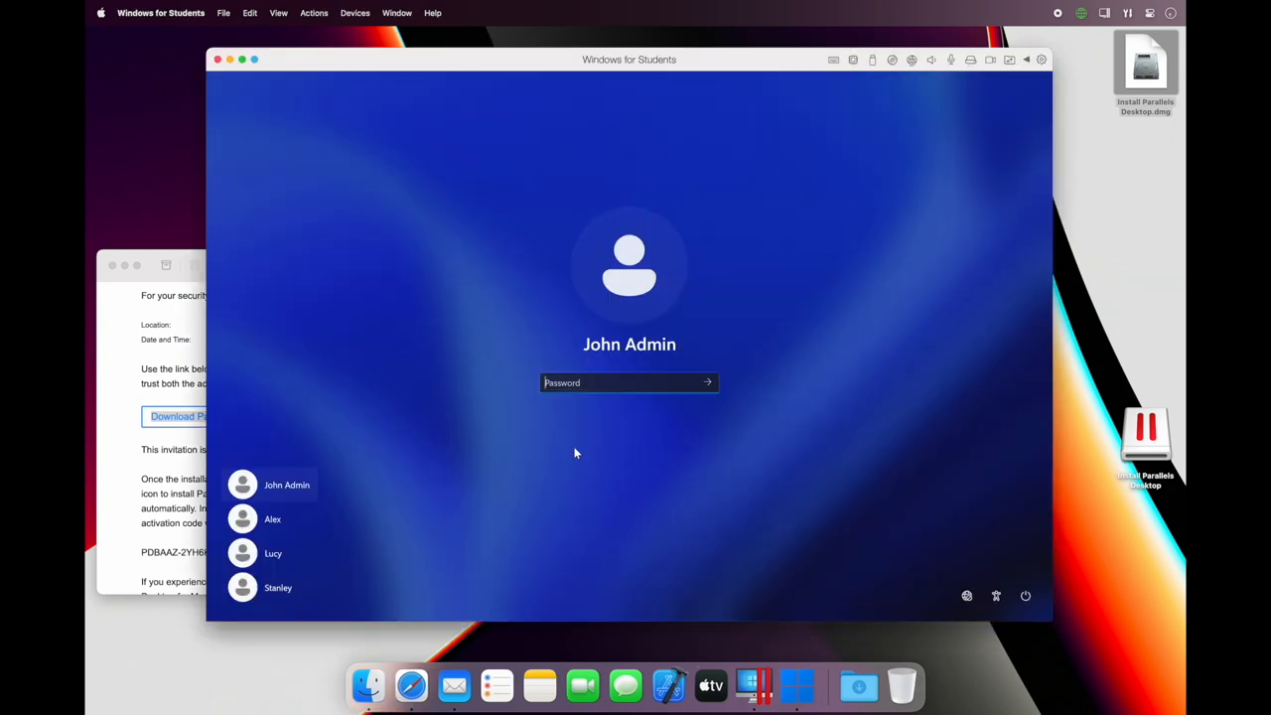
click(278, 588)
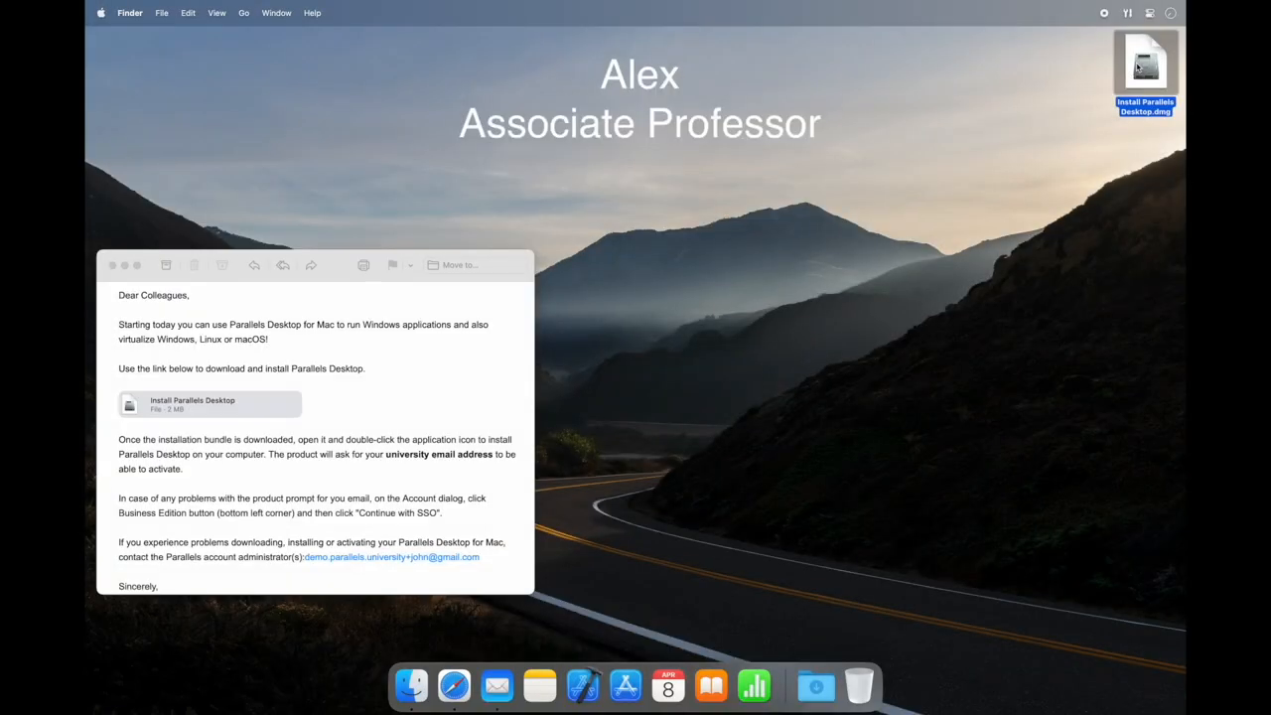
Run the downloaded installer and allow Safari's SSO sign-in to open Parallels Desktop.
double_click(1144, 64)
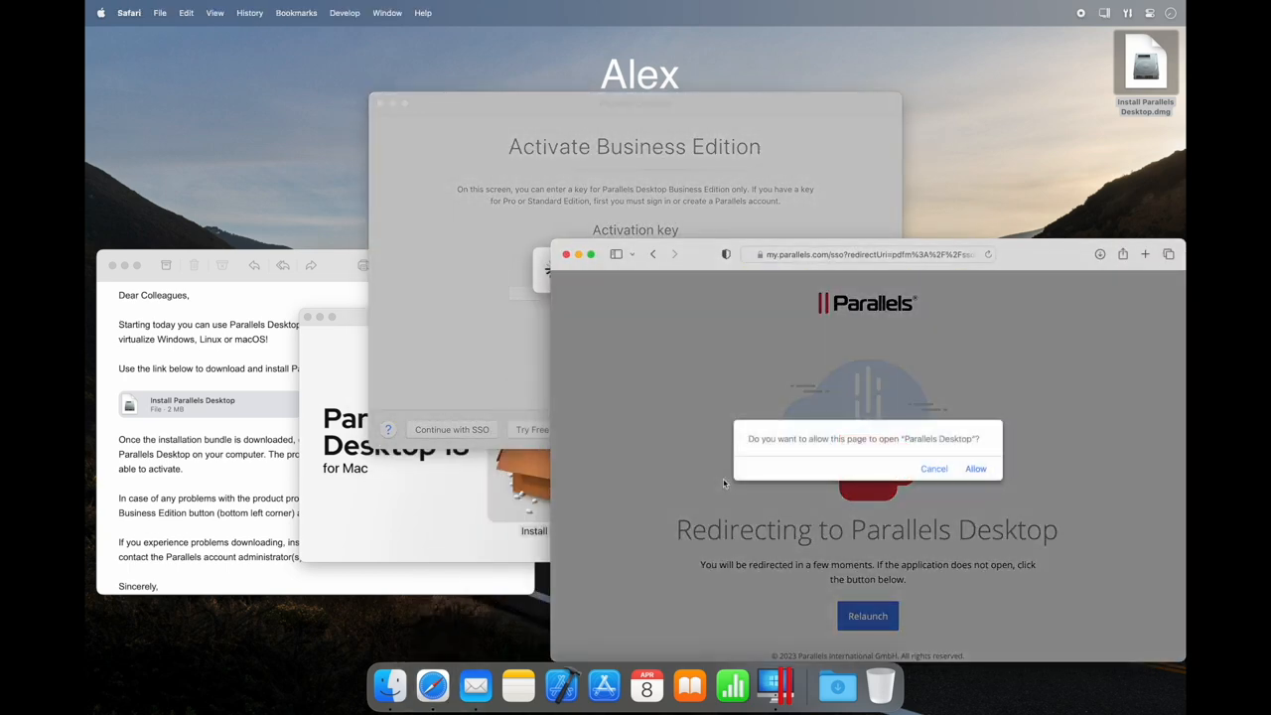
click(975, 469)
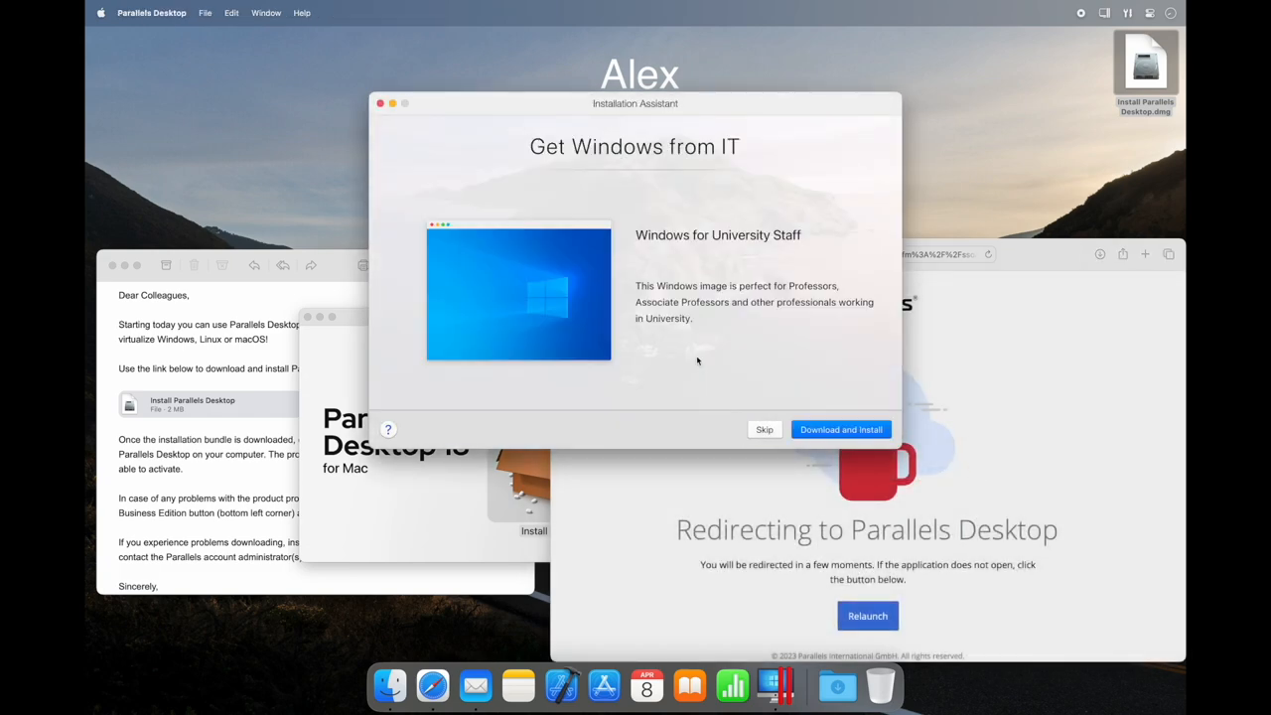
mouse_move(794, 362)
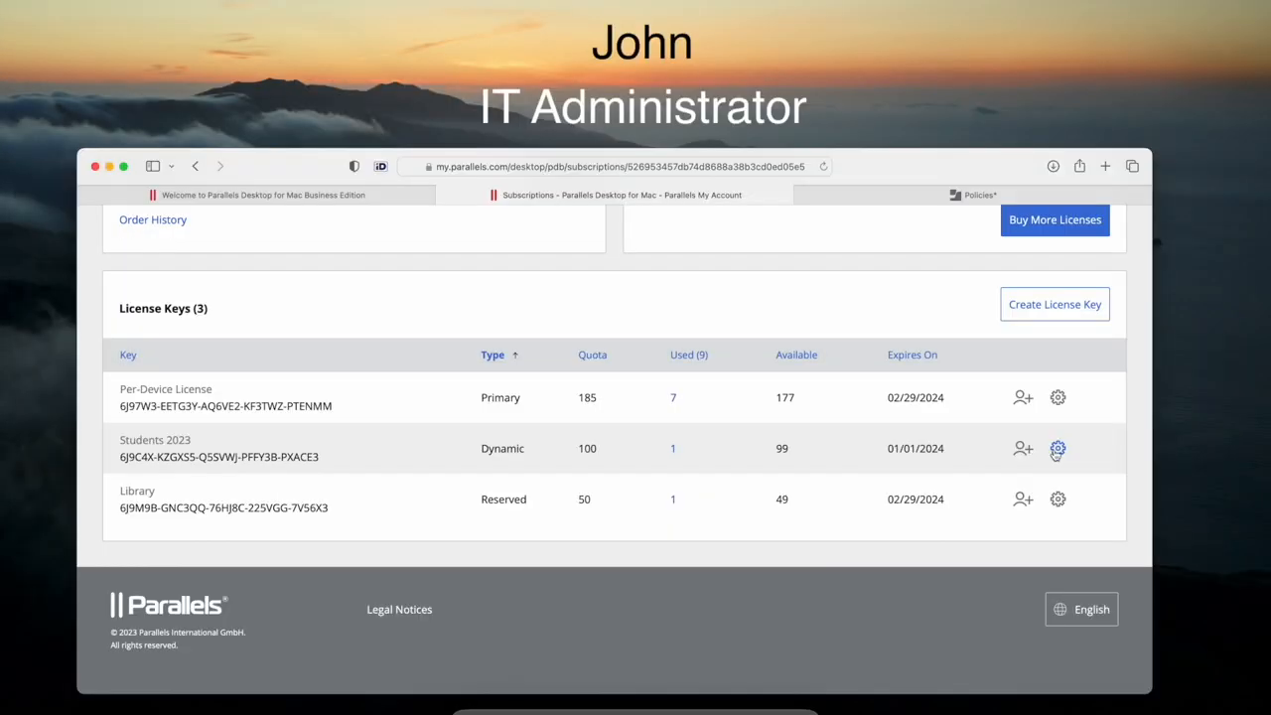
Review the Students 2023 key's Students configuration profile and its M1 Mac VM provisioning settings.
click(1057, 448)
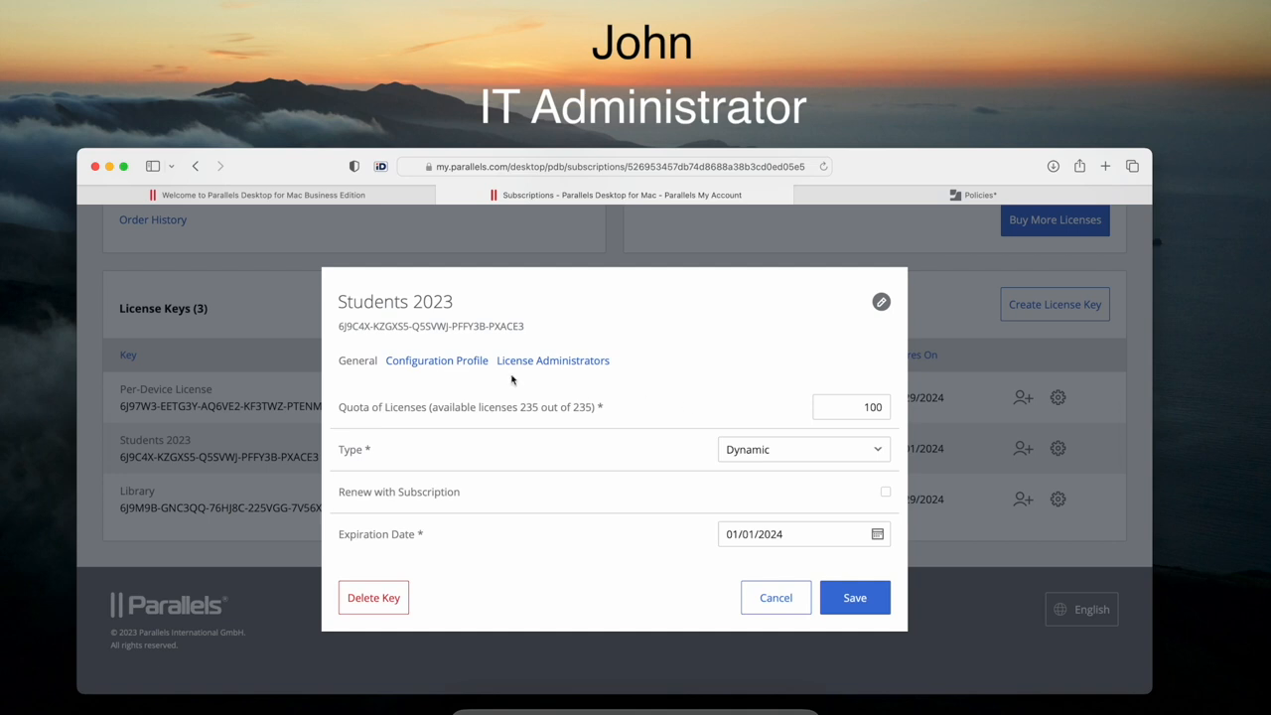
click(436, 361)
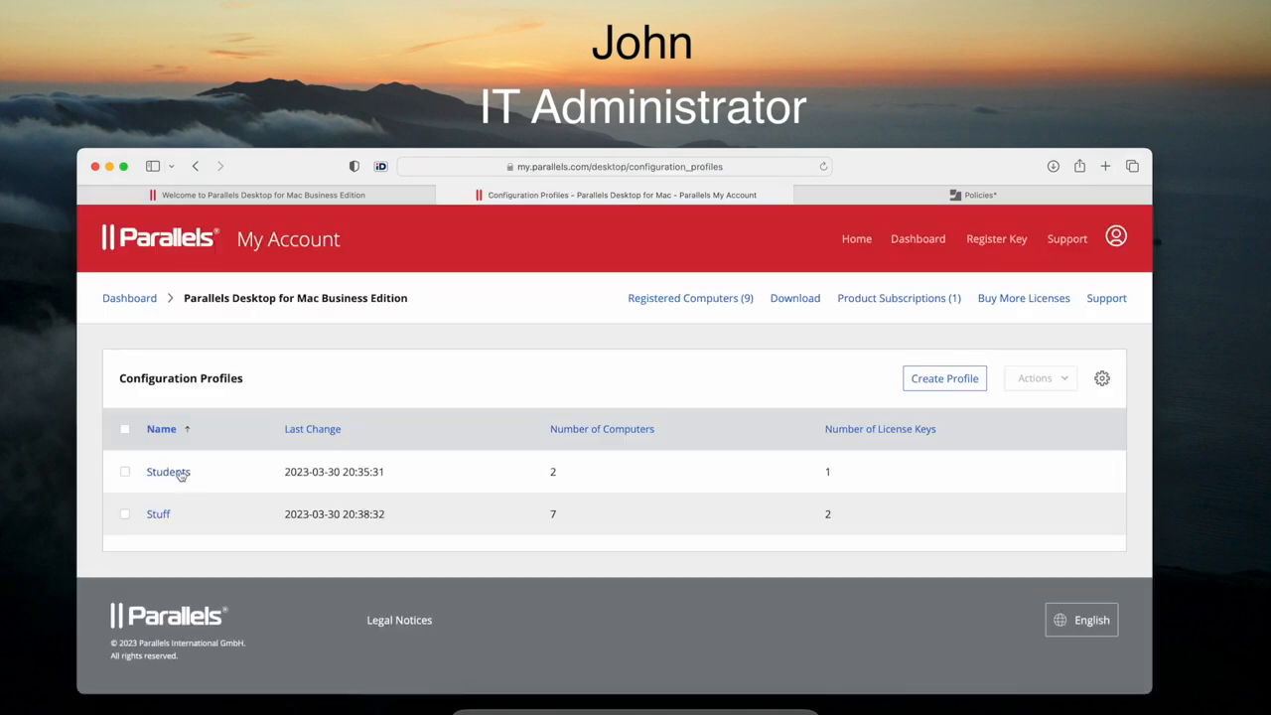
click(167, 471)
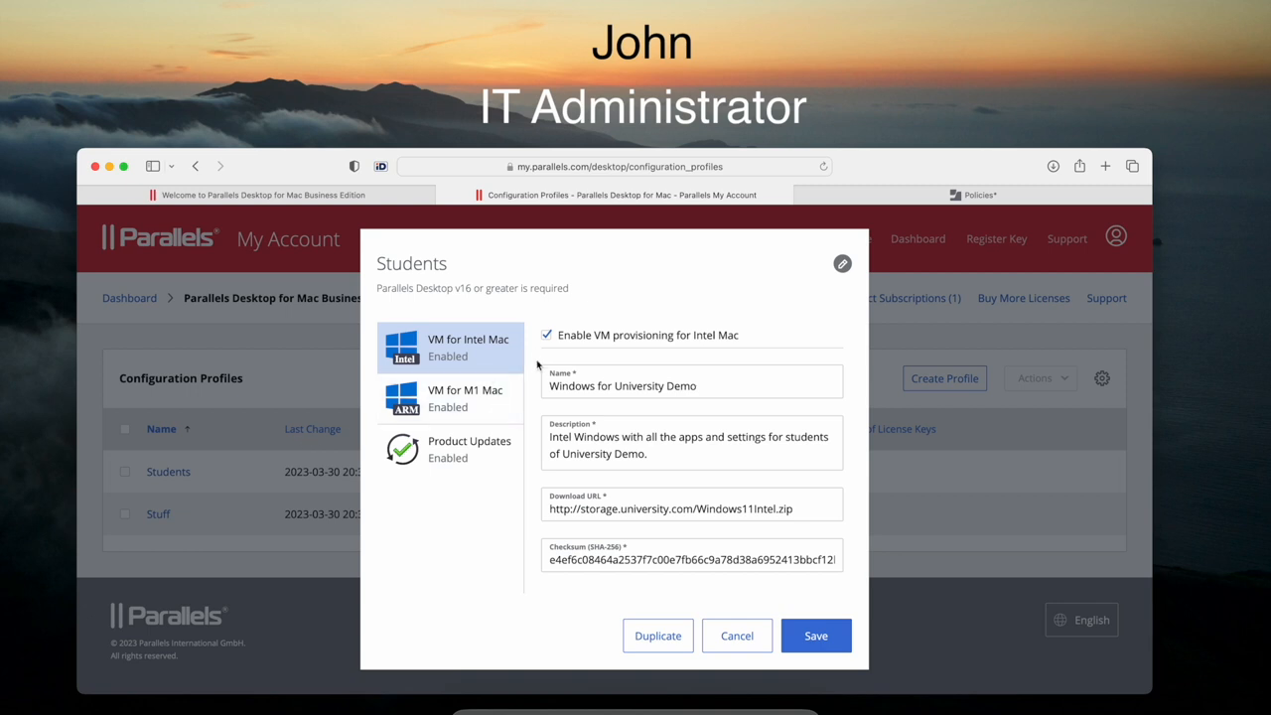
mouse_move(544, 492)
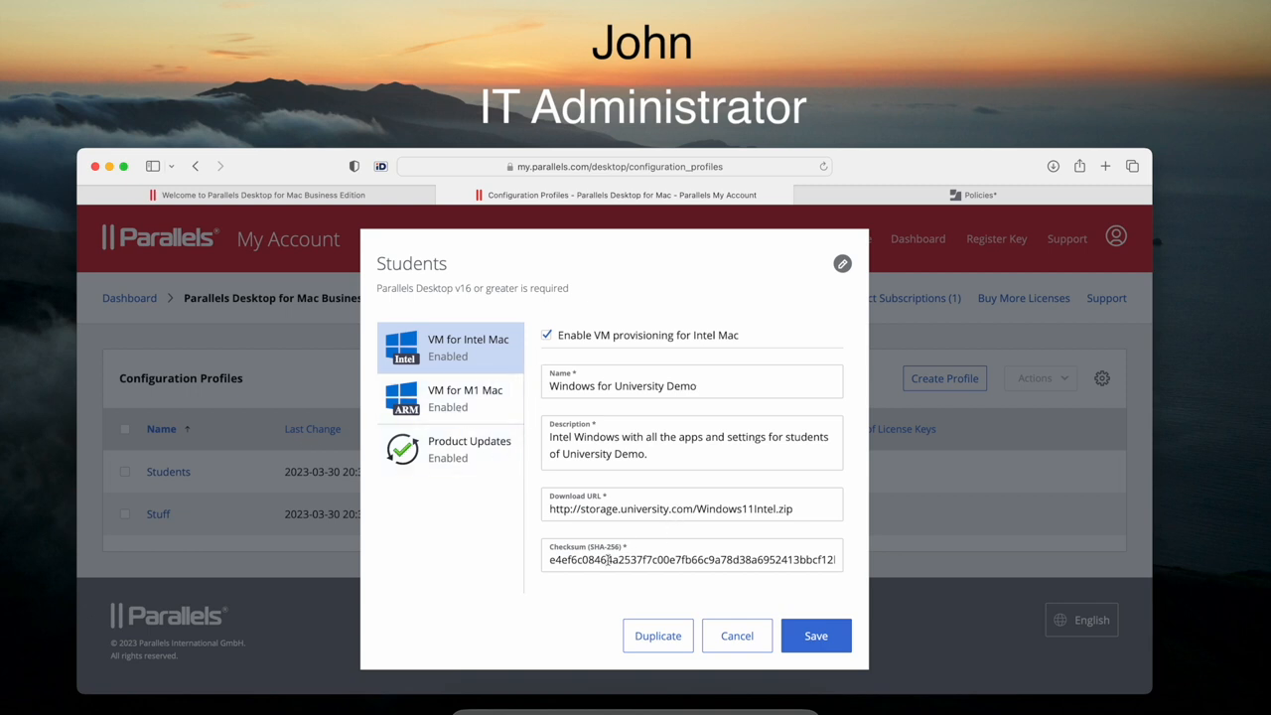
click(449, 398)
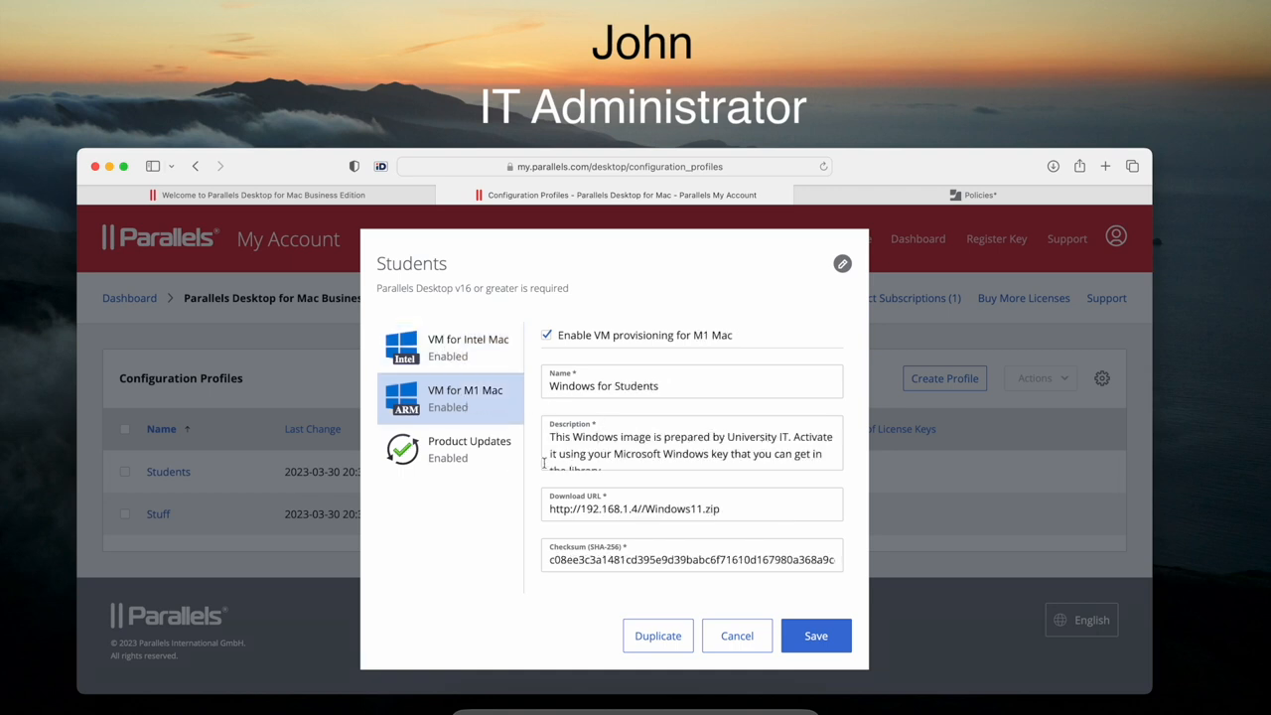
click(449, 449)
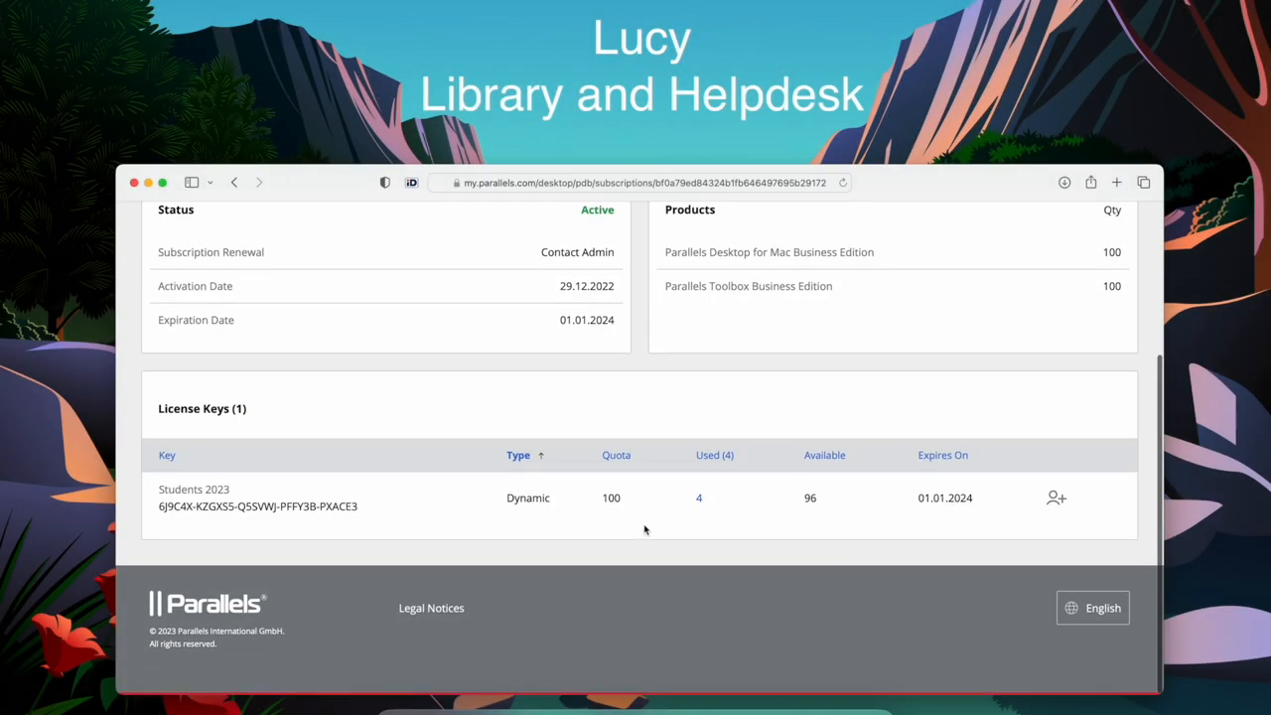
List the Students key's four computers, select the first two and choose a bulk action.
click(699, 497)
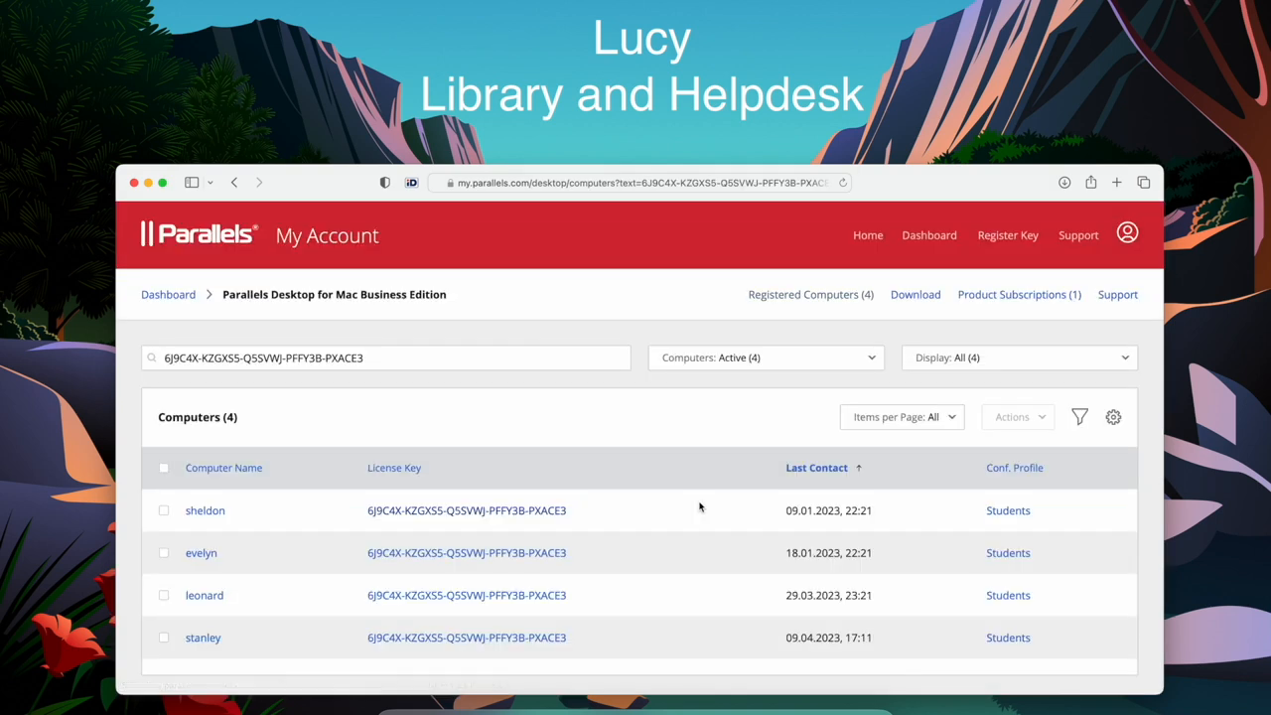
click(163, 508)
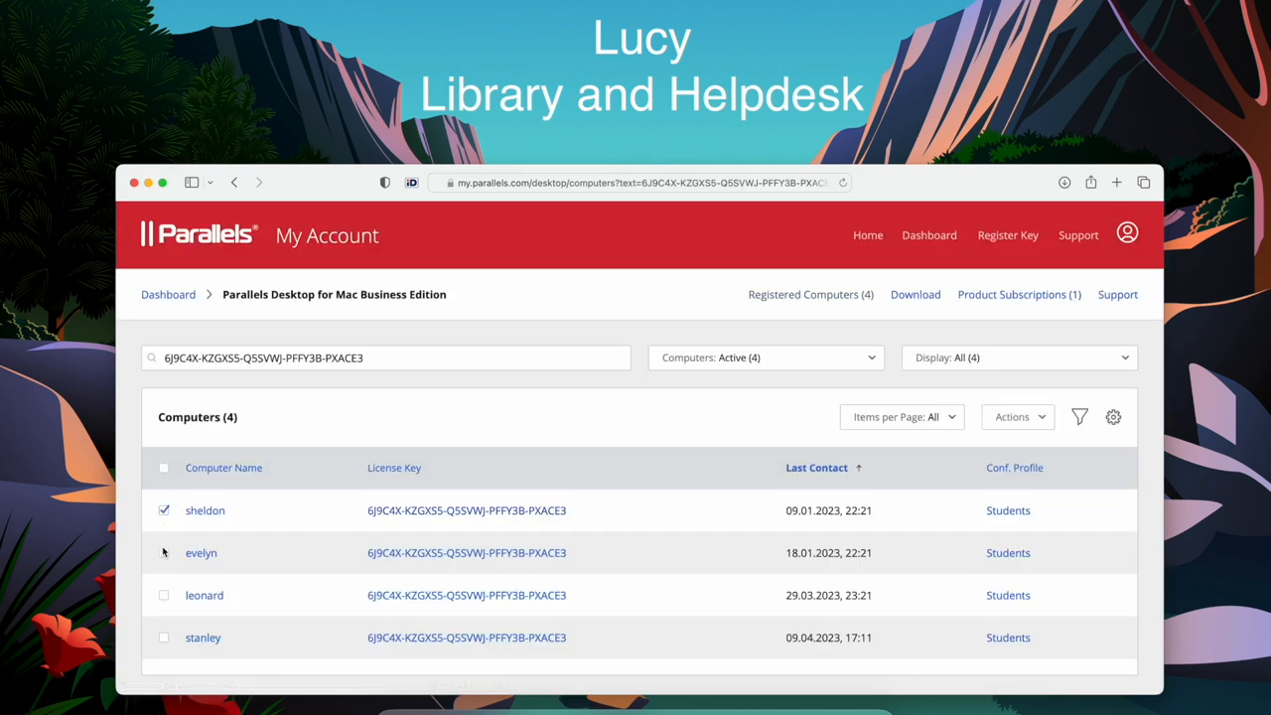
click(163, 552)
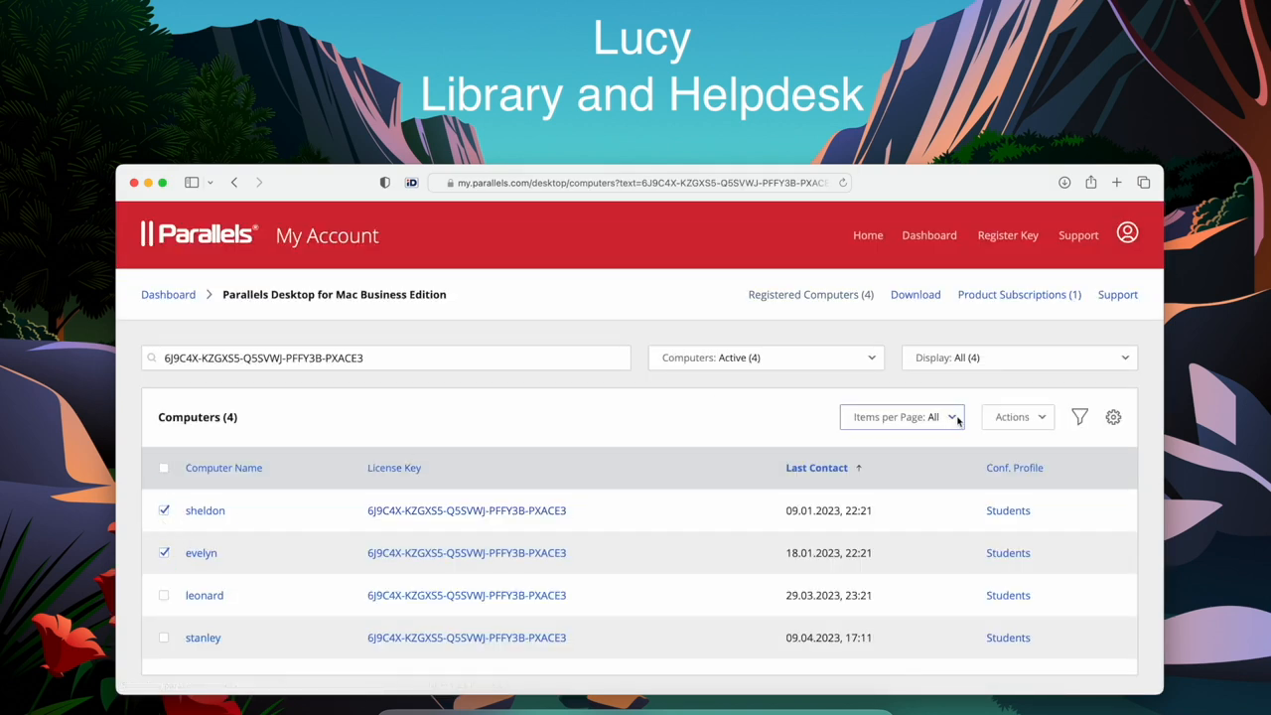
click(1017, 417)
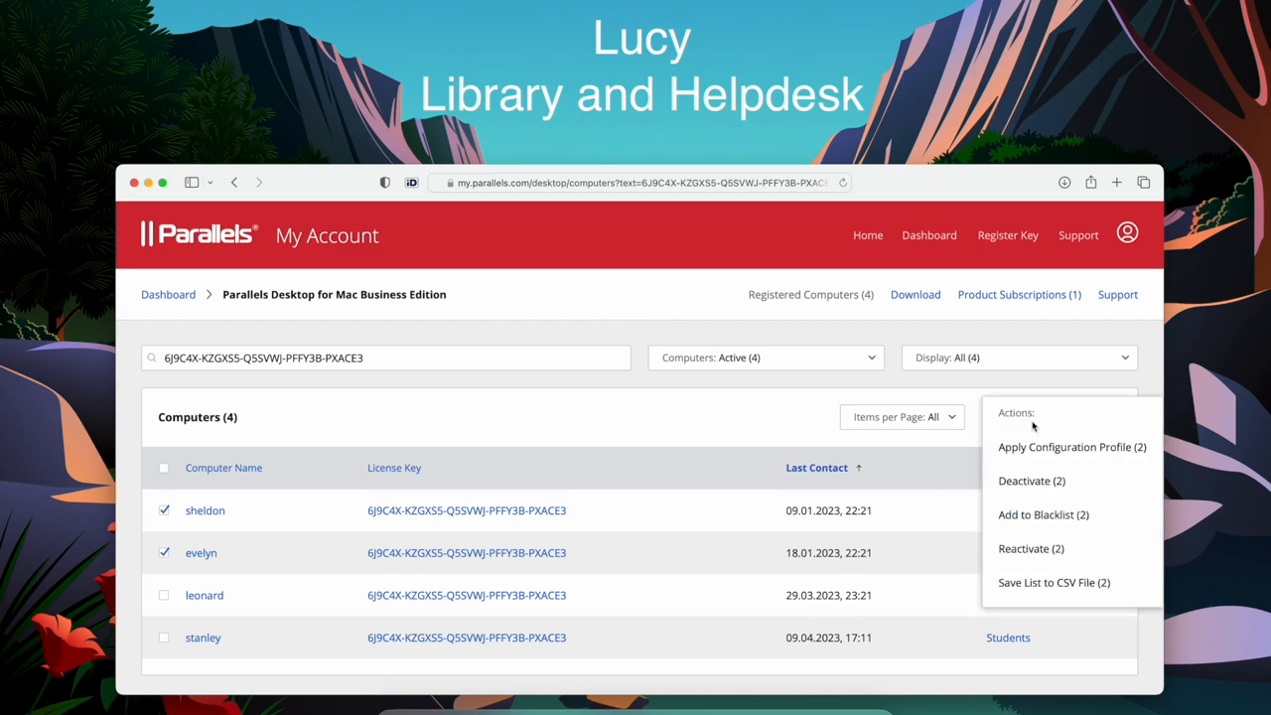
click(1030, 481)
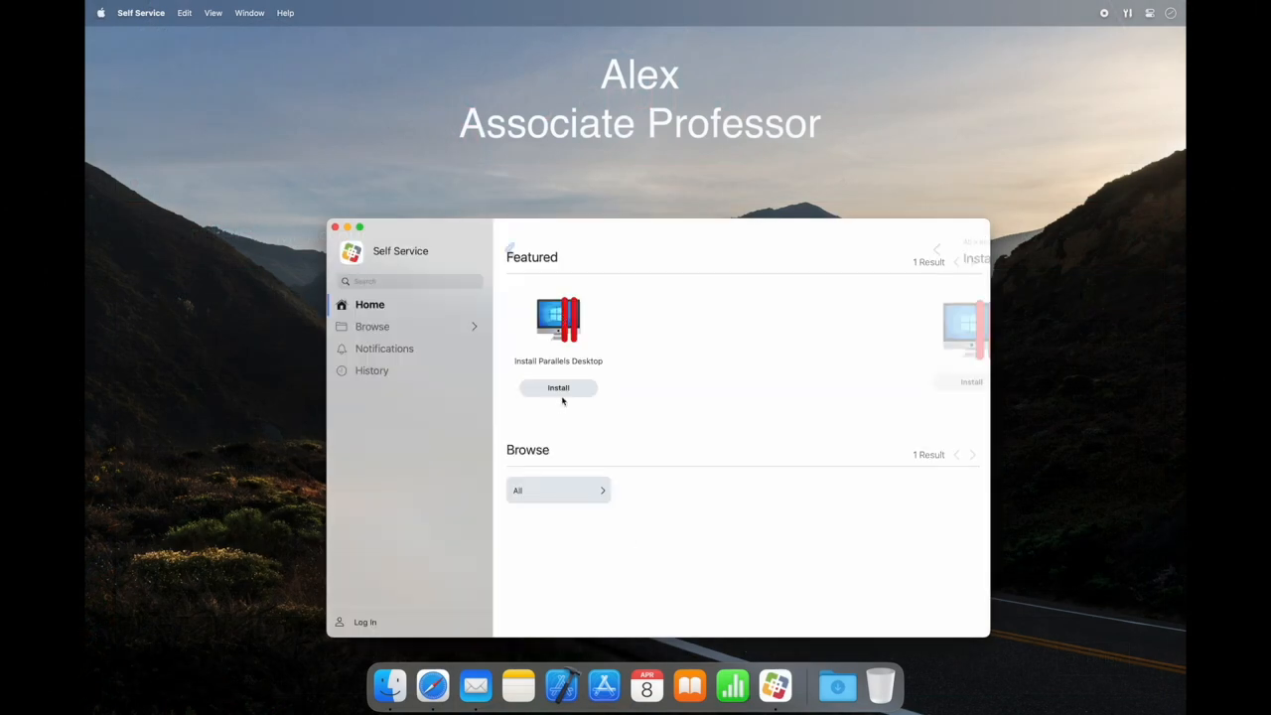
Install Parallels Desktop from Self Service and launch it with its lab VMs.
click(558, 327)
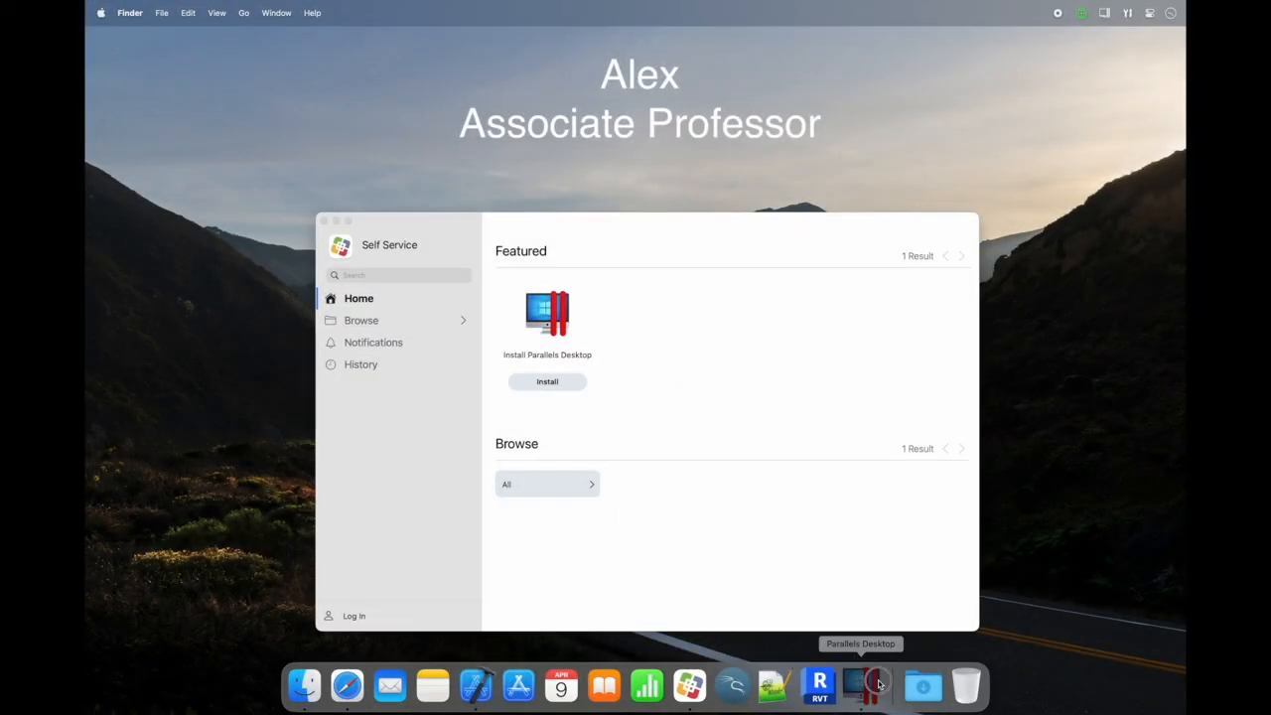
click(860, 685)
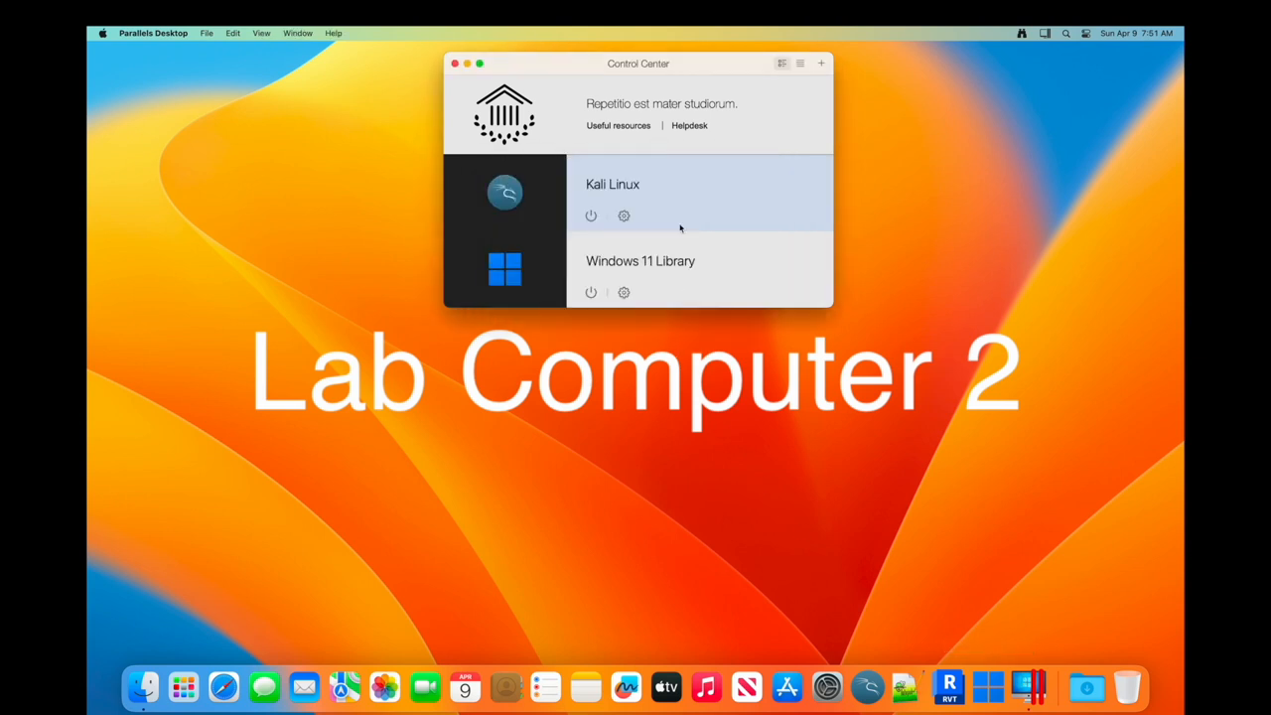
click(592, 215)
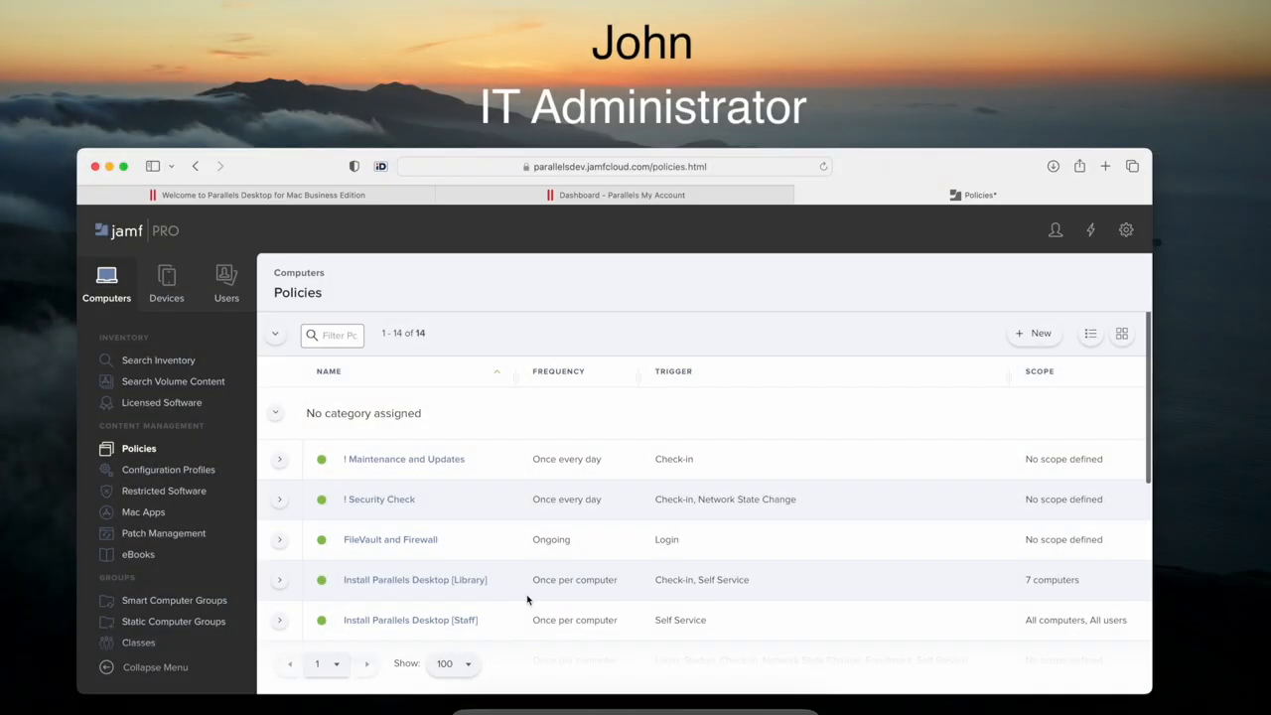
Review the Jamf Pro Install Parallels Desktop [Library] policy's package and Dock item settings.
click(415, 580)
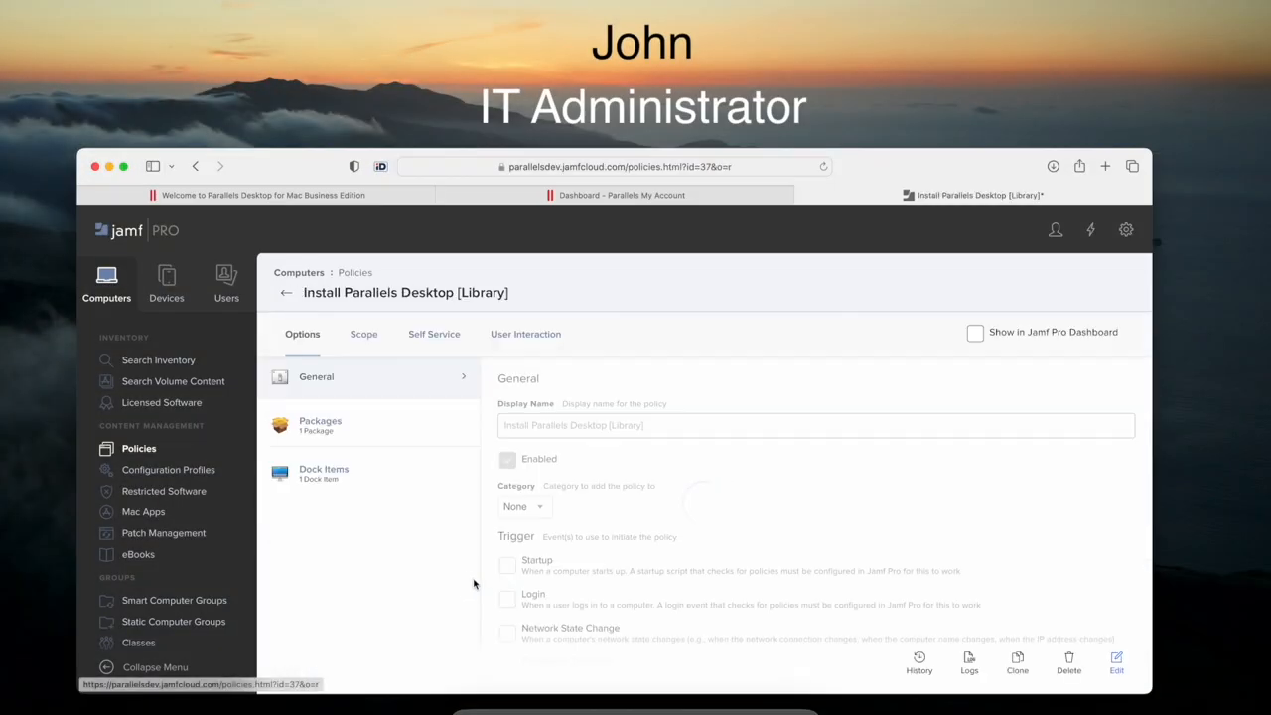
click(319, 425)
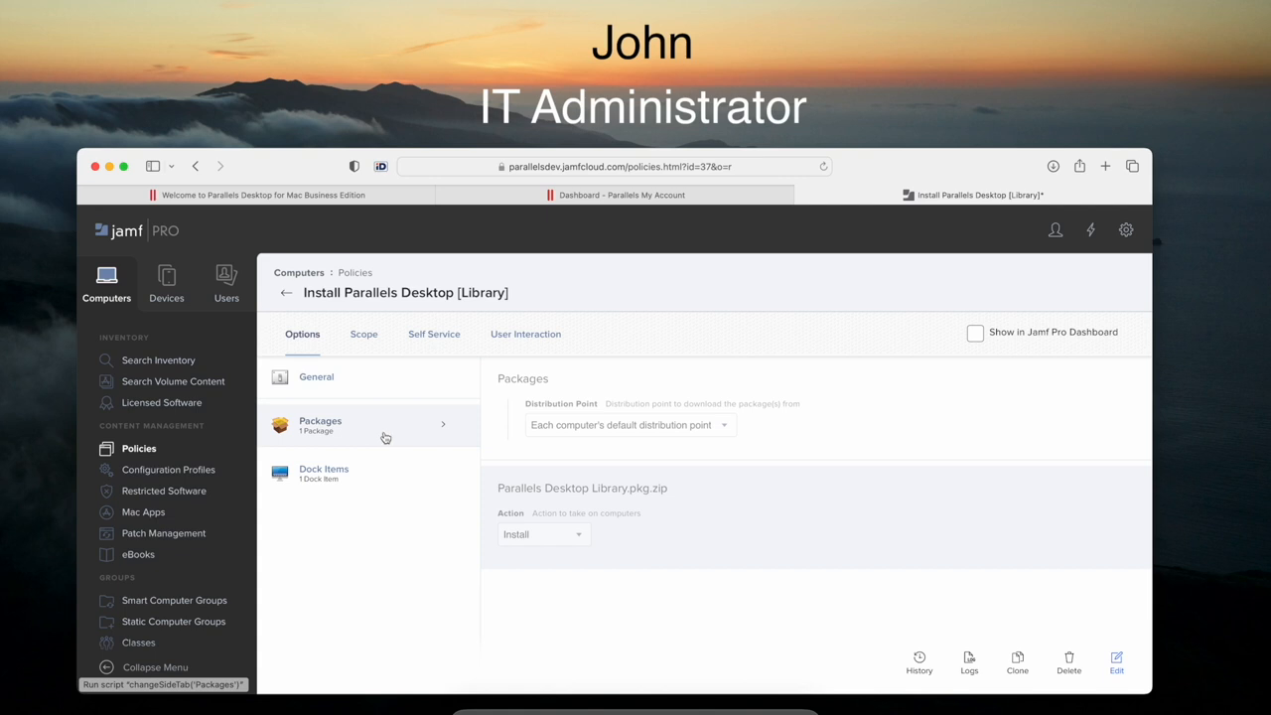
click(323, 473)
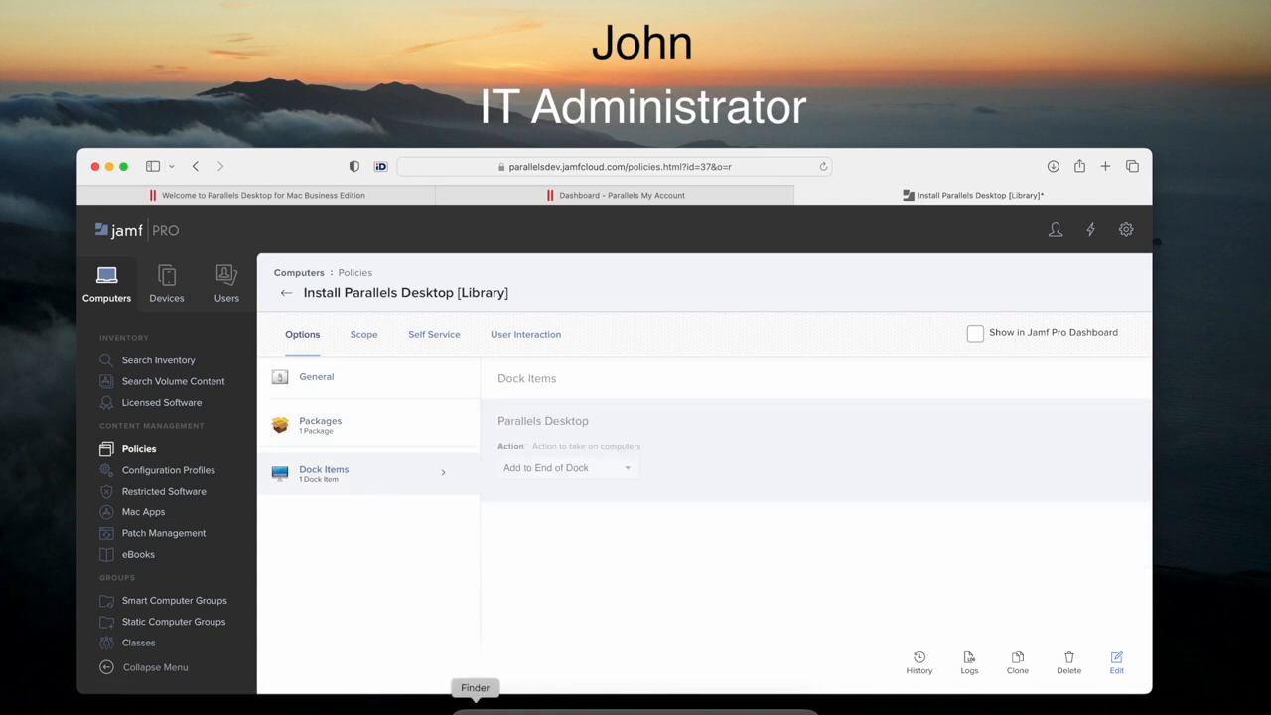
right_click(444, 373)
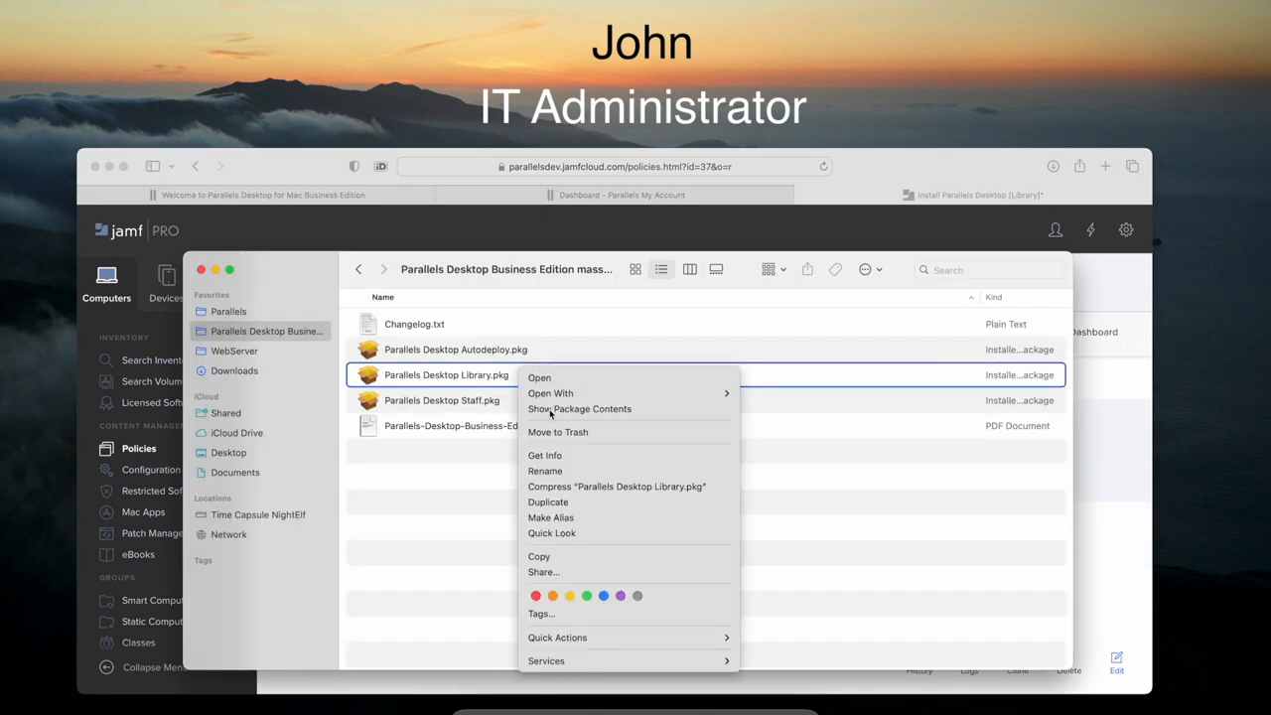
Show the Parallels Desktop Library.pkg contents and open deploy.cfg in the editor.
click(580, 409)
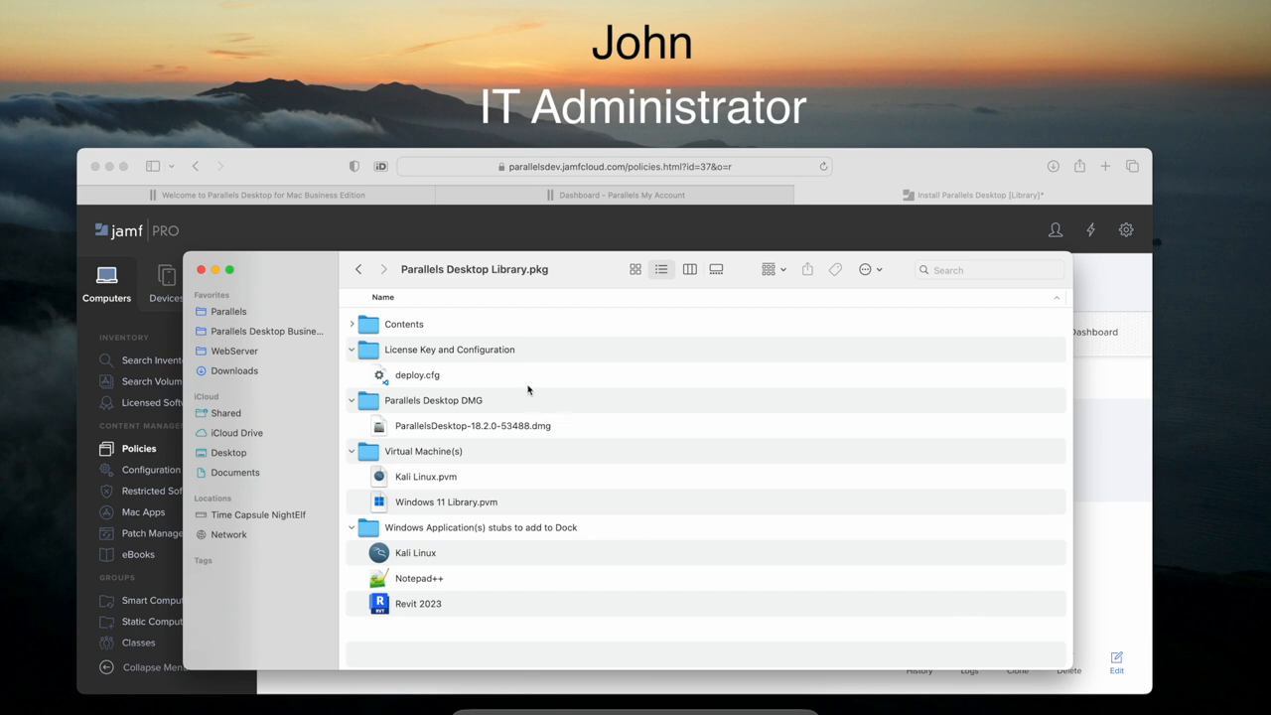
mouse_move(496, 425)
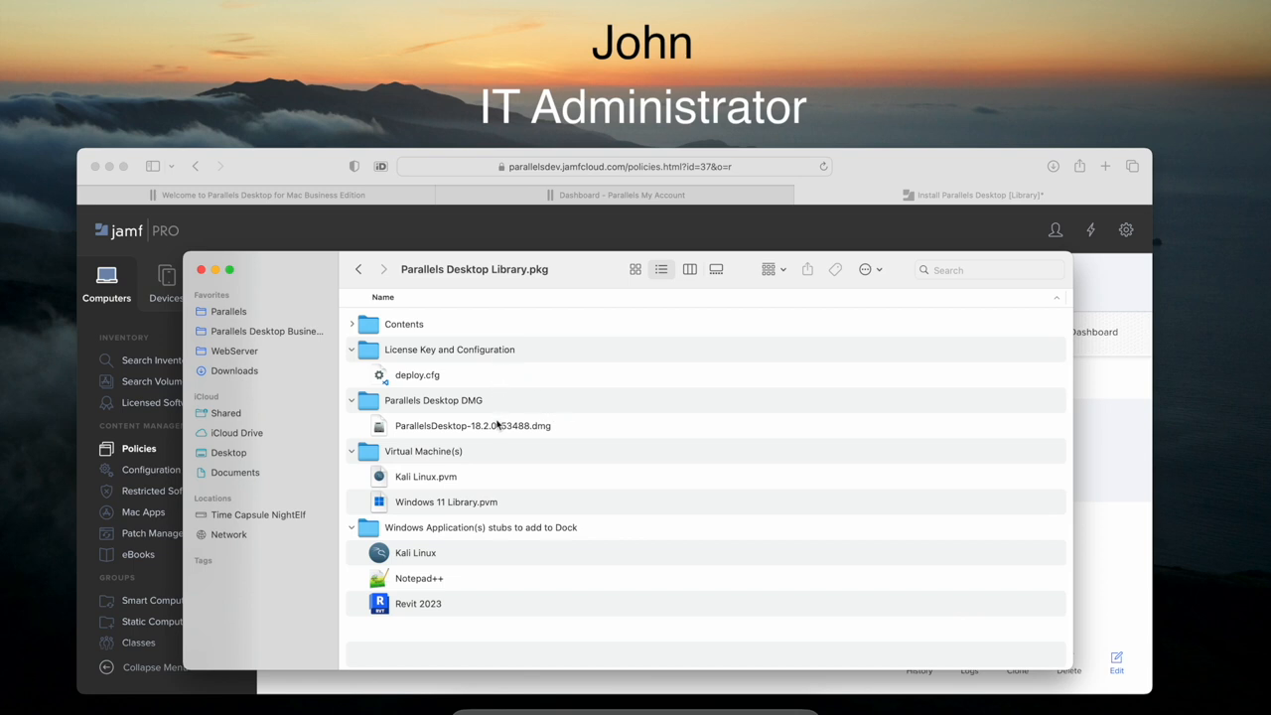
mouse_move(477, 564)
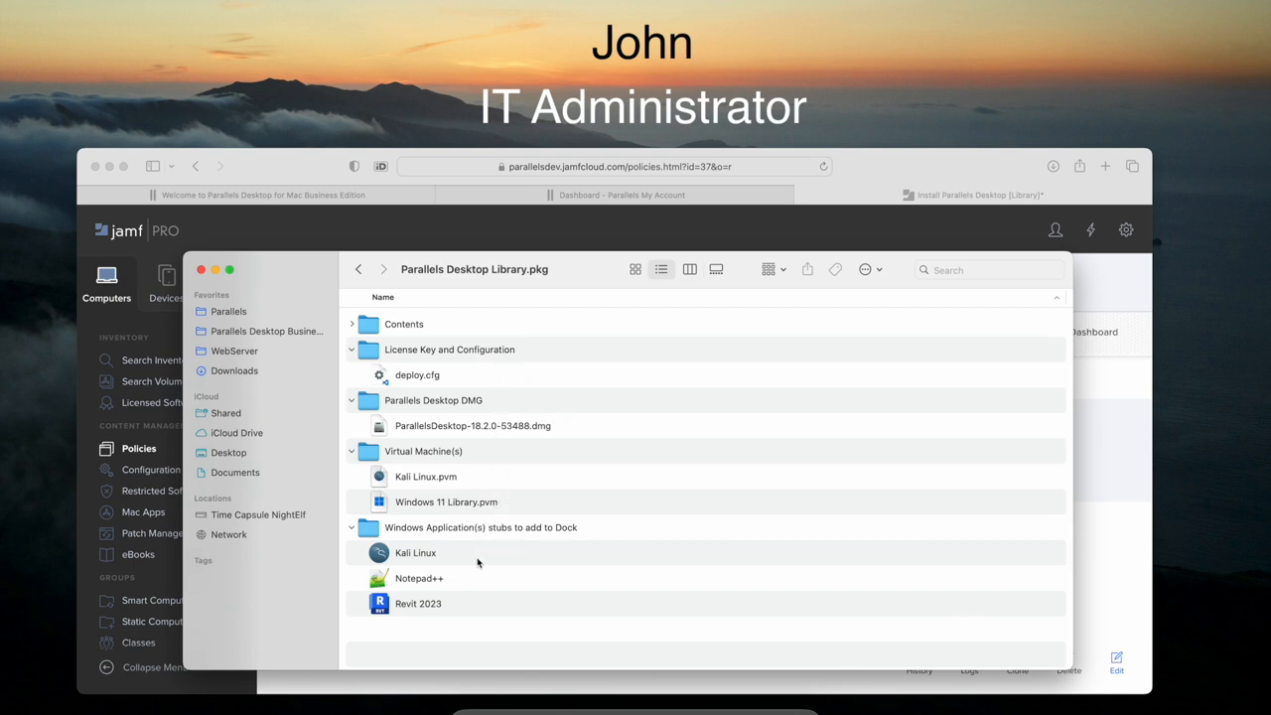
click(417, 374)
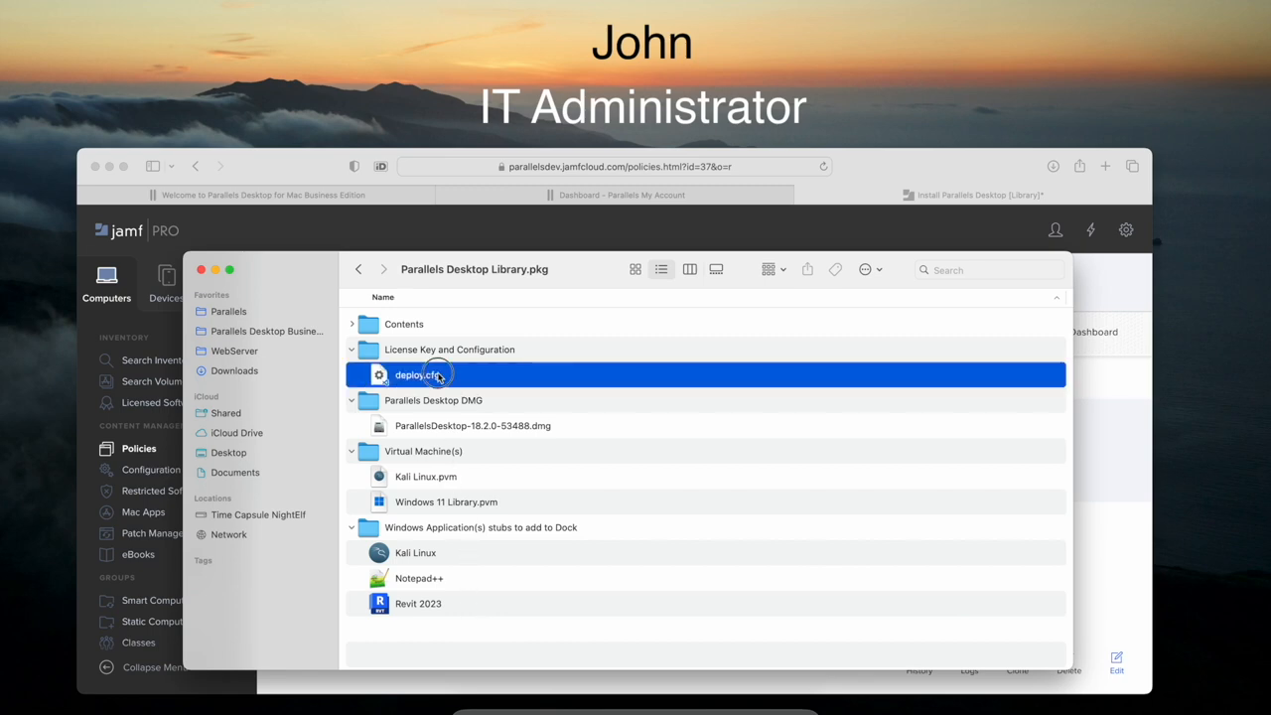
double_click(417, 373)
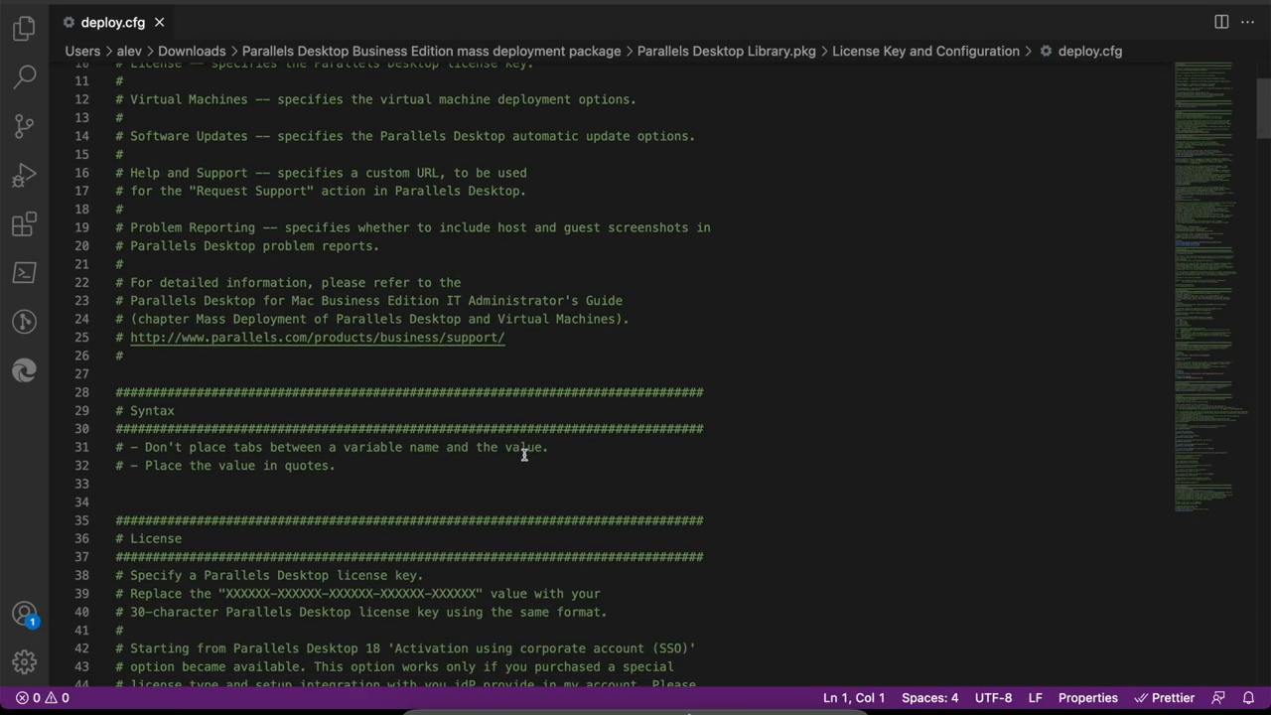
scroll(down, 3)
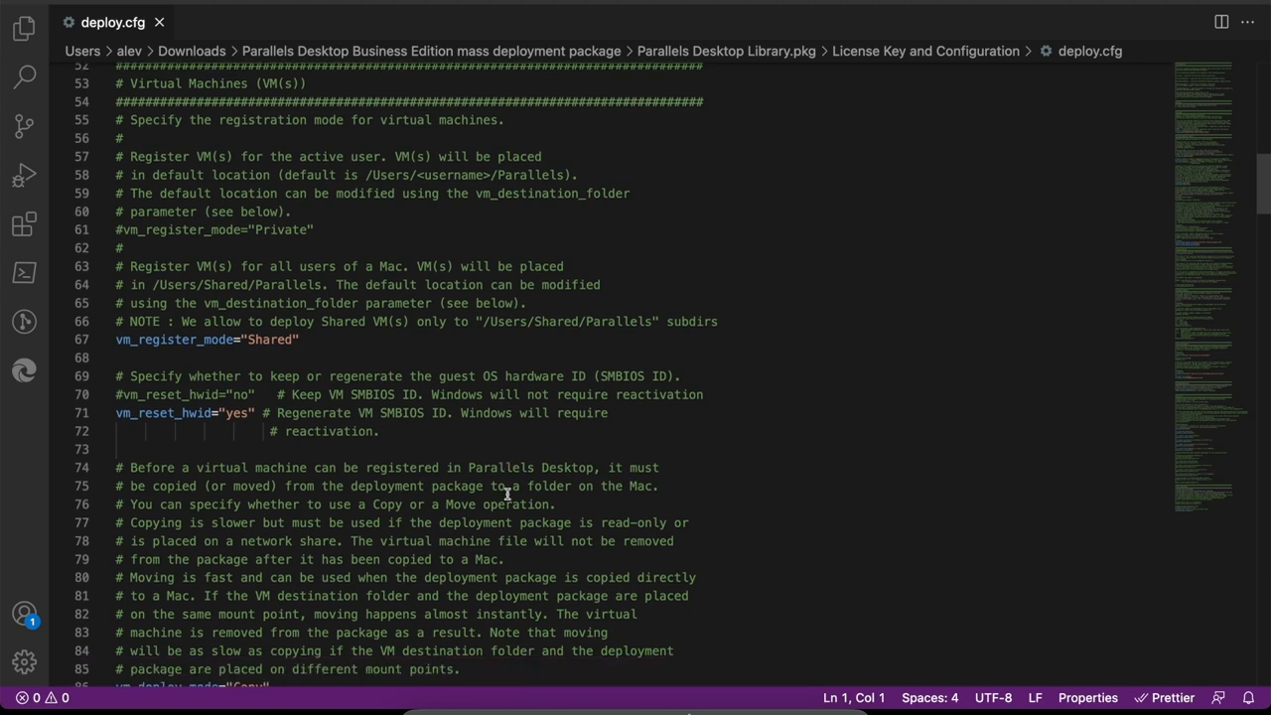
scroll(down, 3)
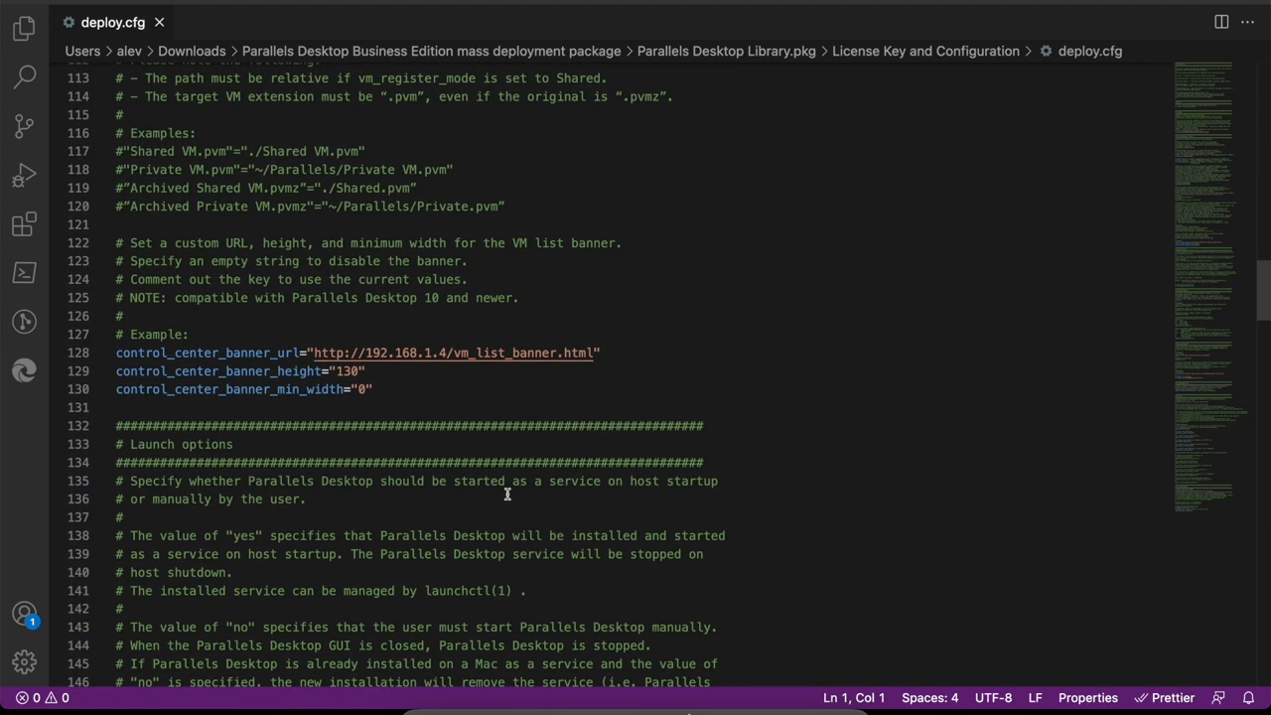
scroll(down, 3)
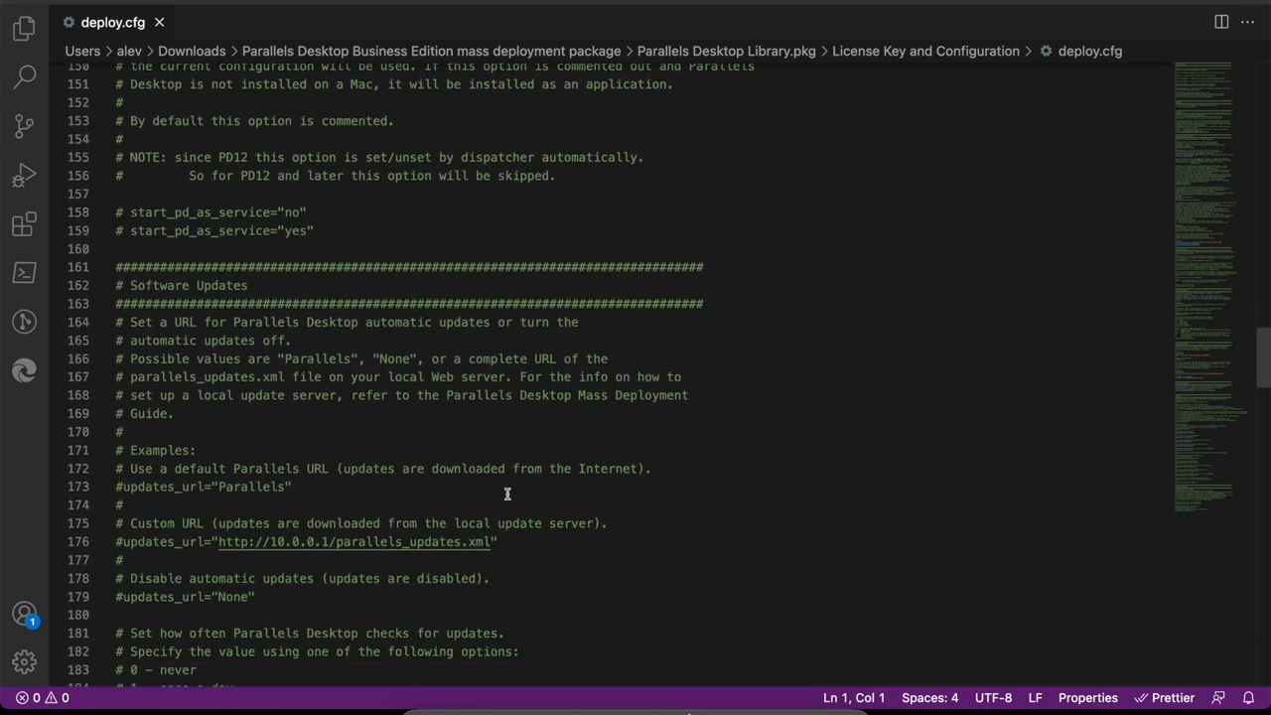
scroll(down, 3)
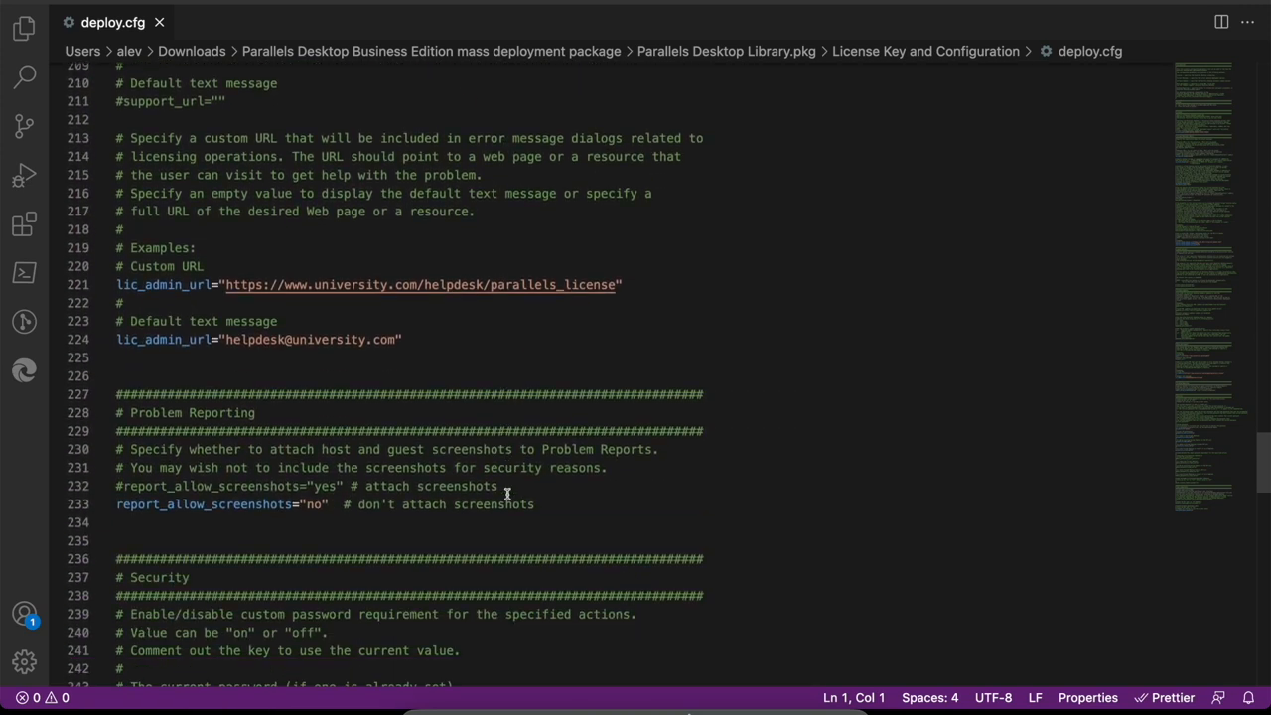
scroll(down, 3)
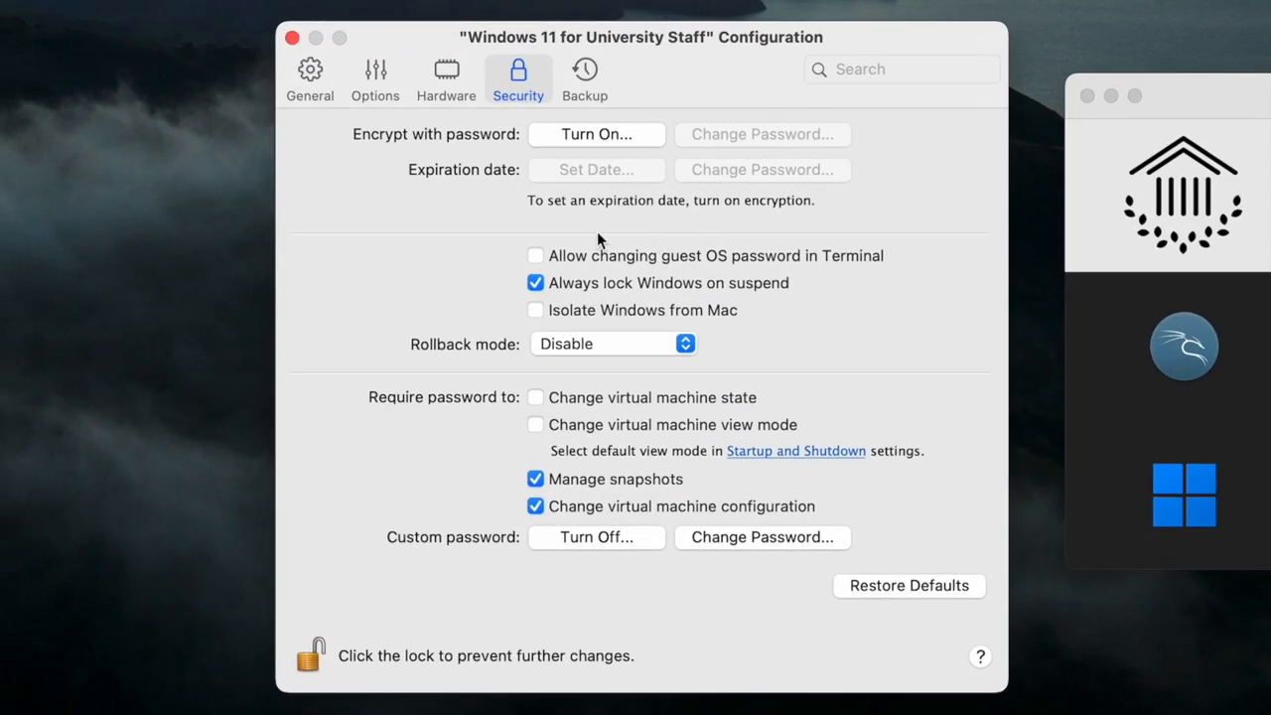
mouse_move(597, 346)
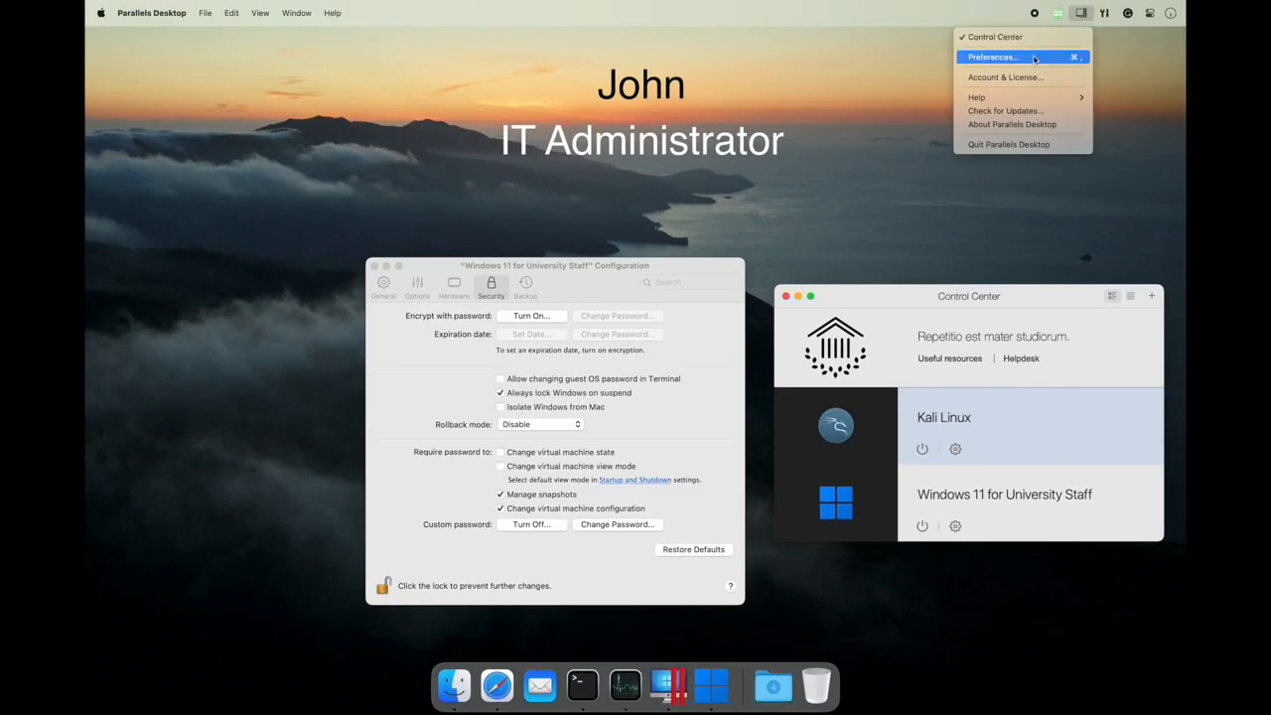
Show Parallels Desktop's app-wide Security preferences requiring passwords for VM changes.
click(993, 56)
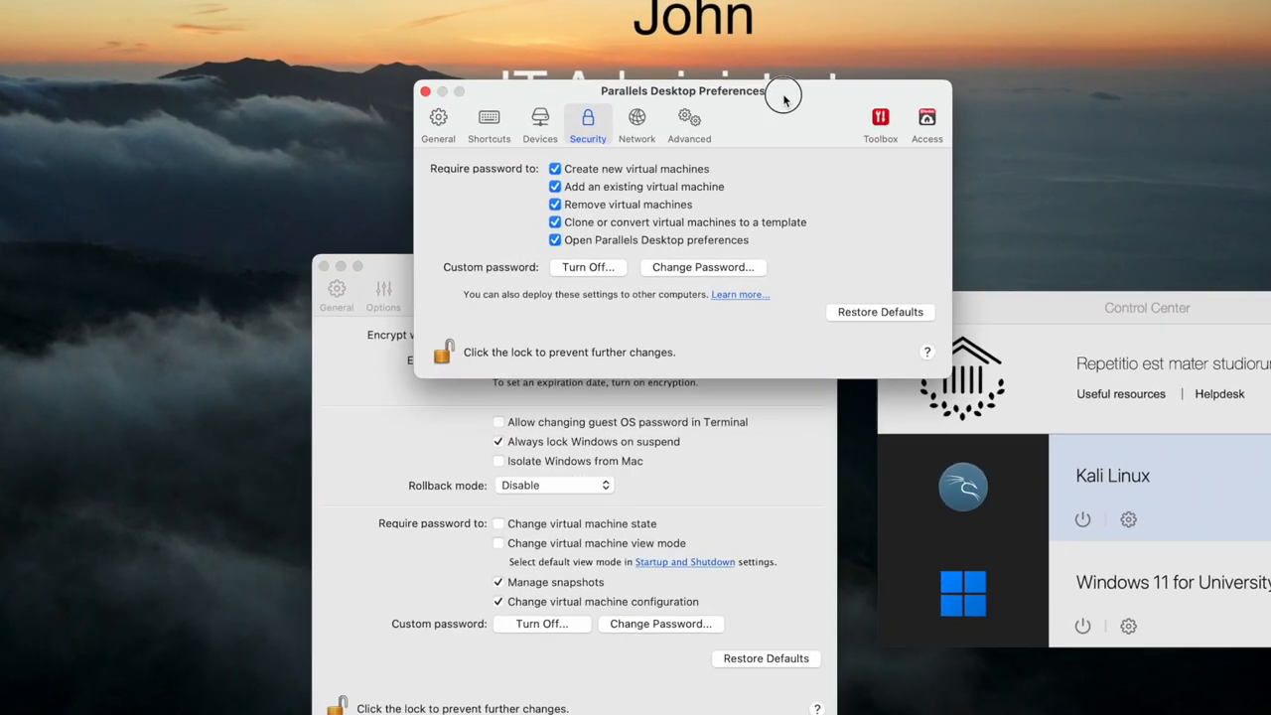